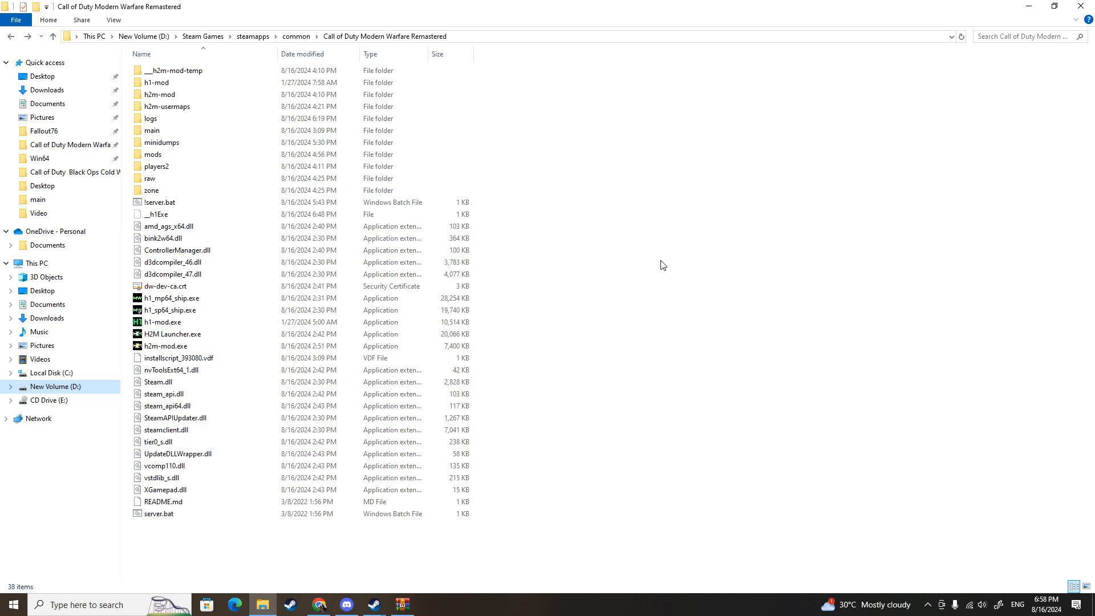
Switch from the game folder to the h1-mod-server-config GitHub repository page.
{"action": "left_click", "coordinate": [319, 604]}
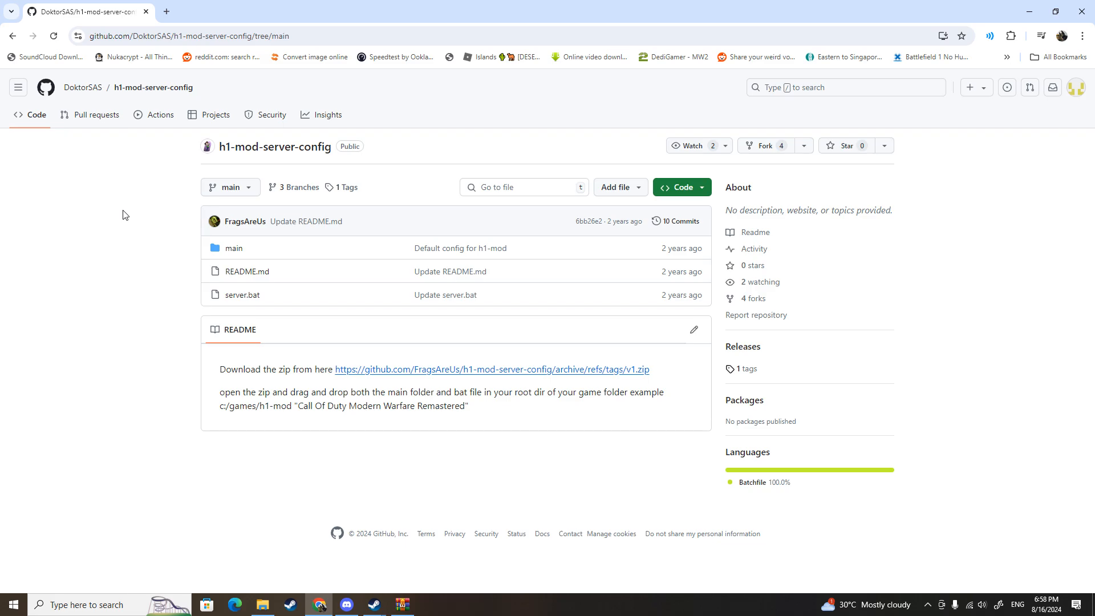
Reveal the repository's clone and Download ZIP options from the Code dropdown.
{"action": "left_click", "coordinate": [676, 187]}
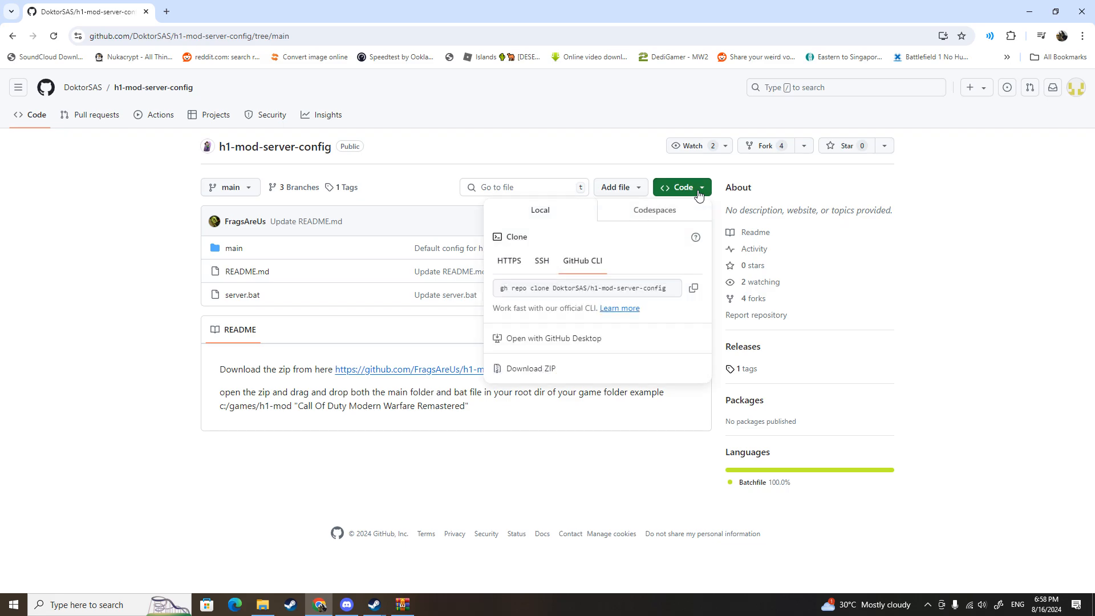
{"action": "mouse_move", "coordinate": [88, 306]}
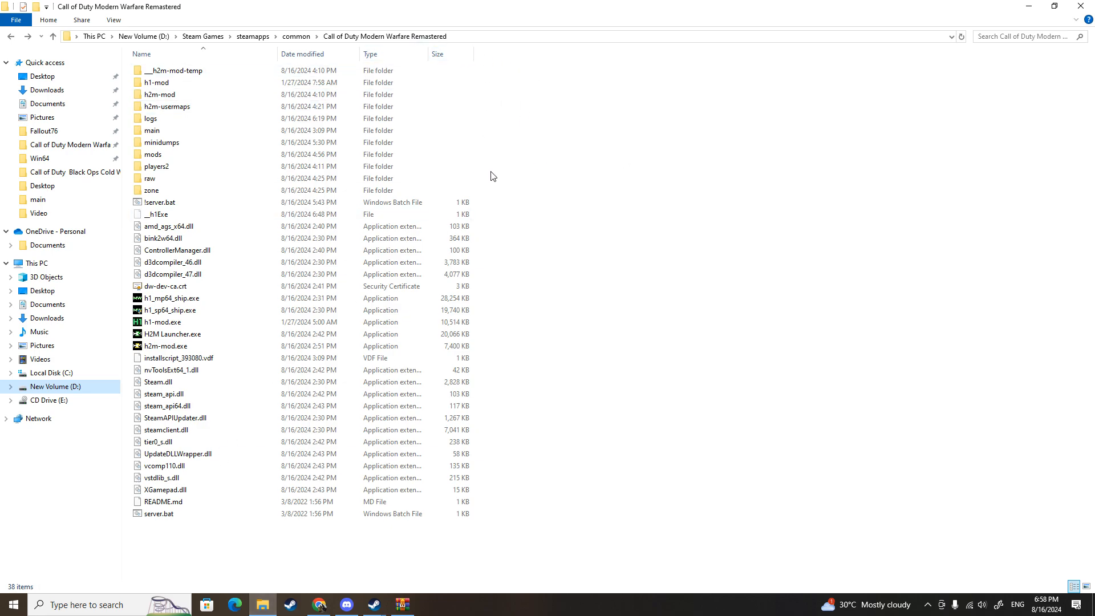
Move the h1-mod-server-config files into the game folder, replacing the same-named files.
{"action": "left_click", "coordinate": [151, 118]}
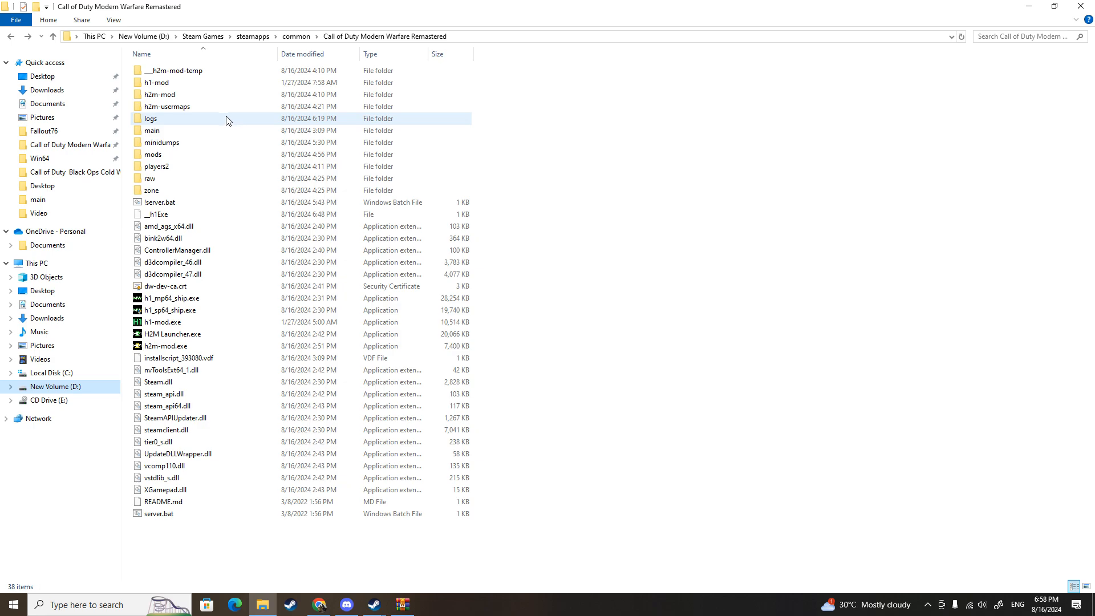
{"action": "left_click", "coordinate": [158, 94]}
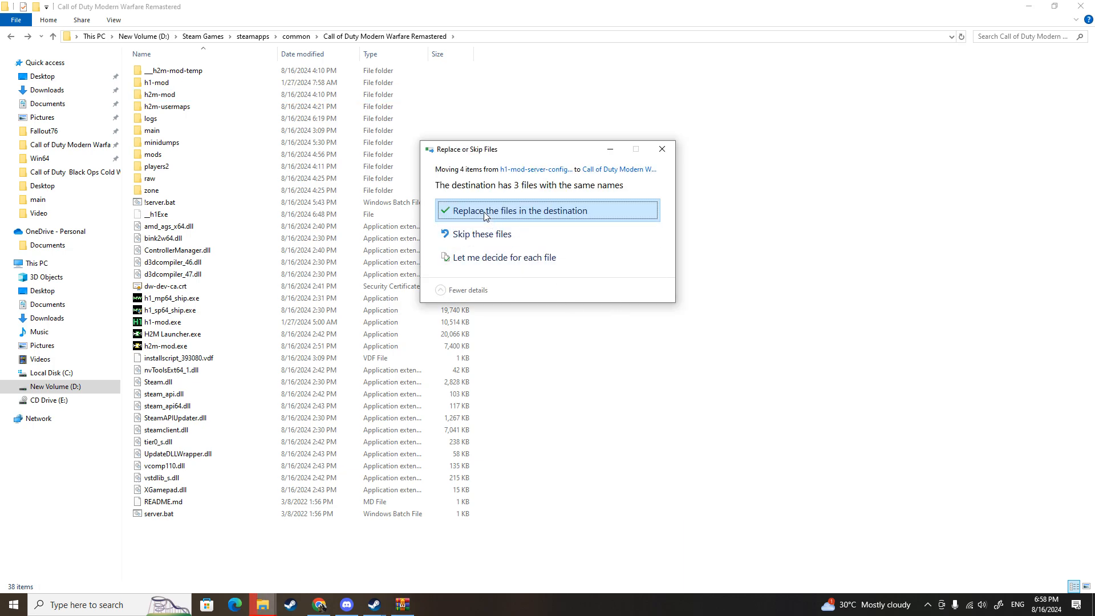
{"action": "left_click", "coordinate": [516, 210]}
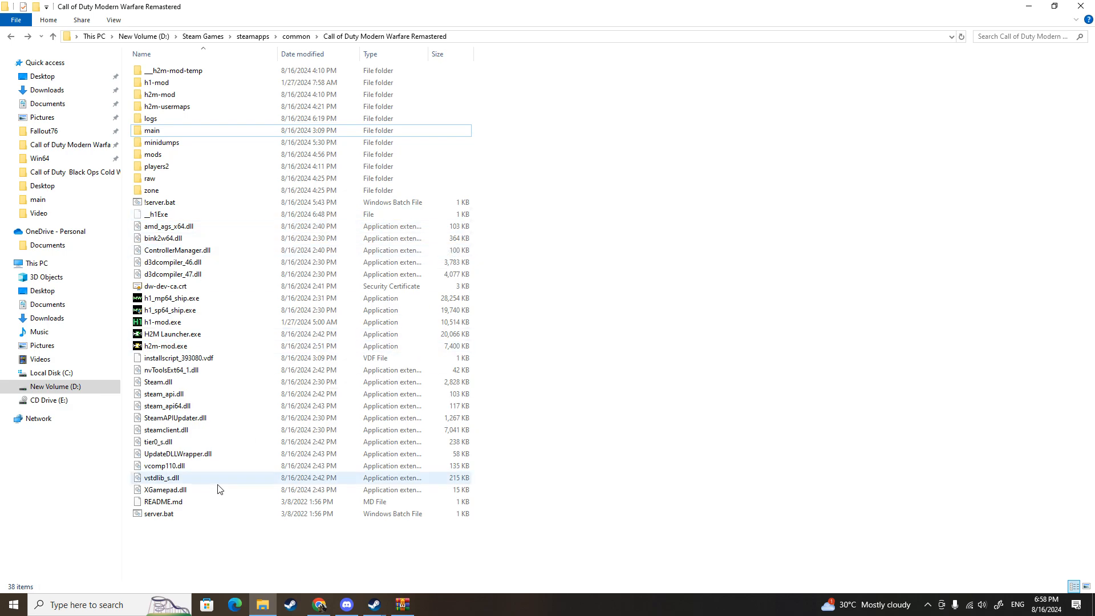
{"action": "mouse_move", "coordinate": [193, 516]}
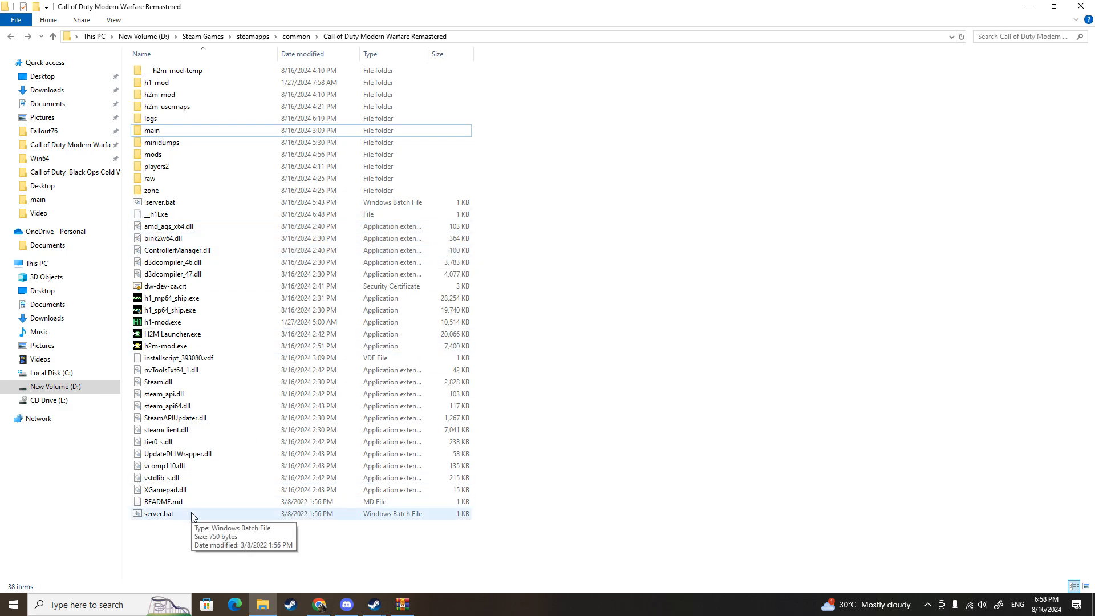
{"action": "mouse_move", "coordinate": [182, 522]}
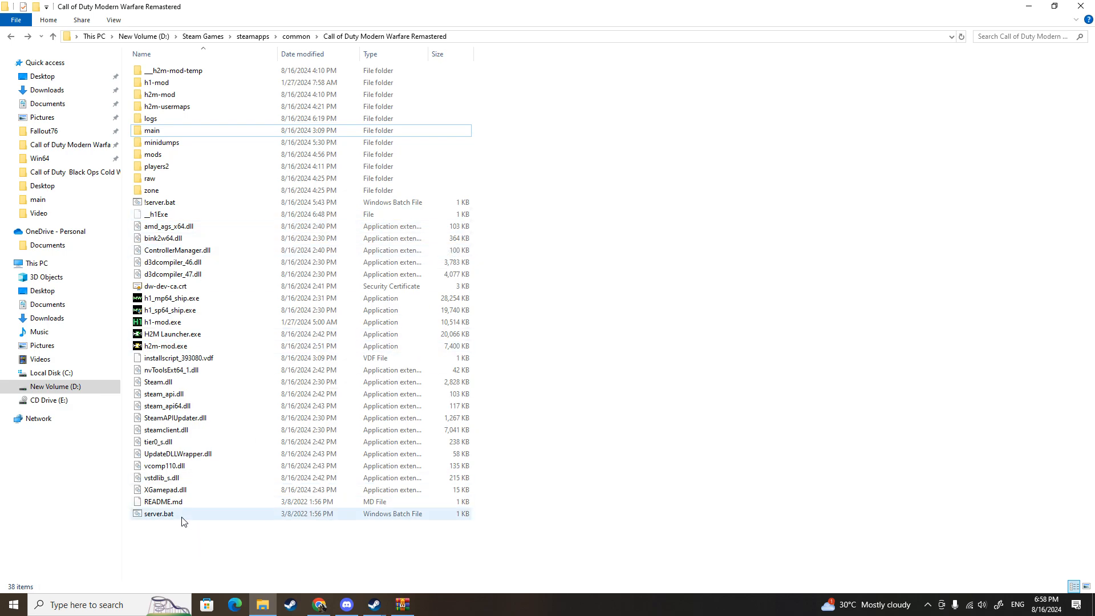
Get server.bat open for editing in a maximized Notepad window.
{"action": "right_click", "coordinate": [159, 513]}
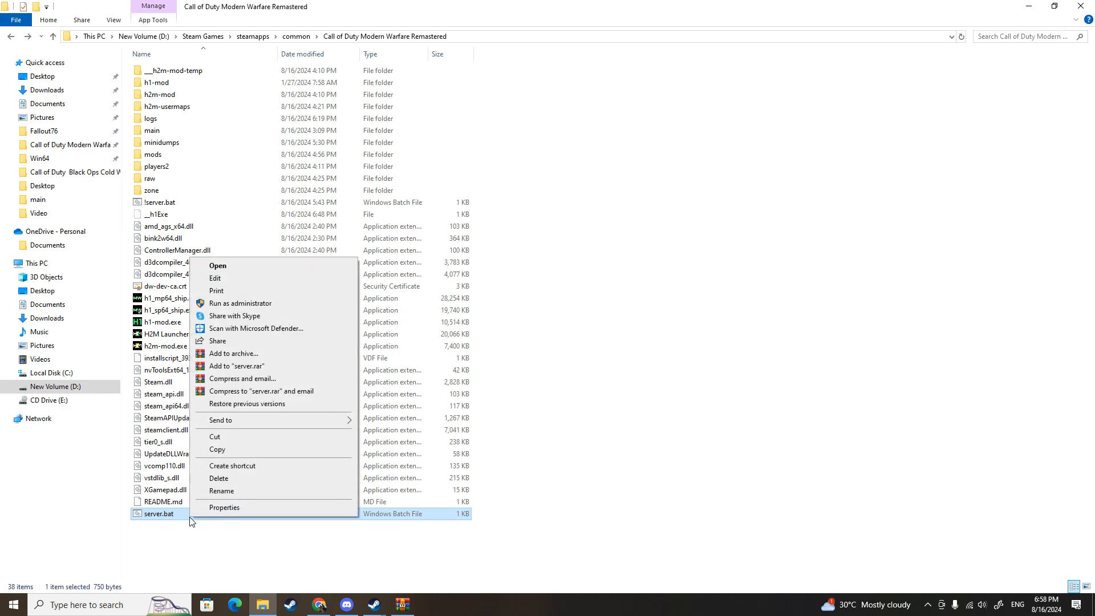
{"action": "left_click", "coordinate": [216, 278]}
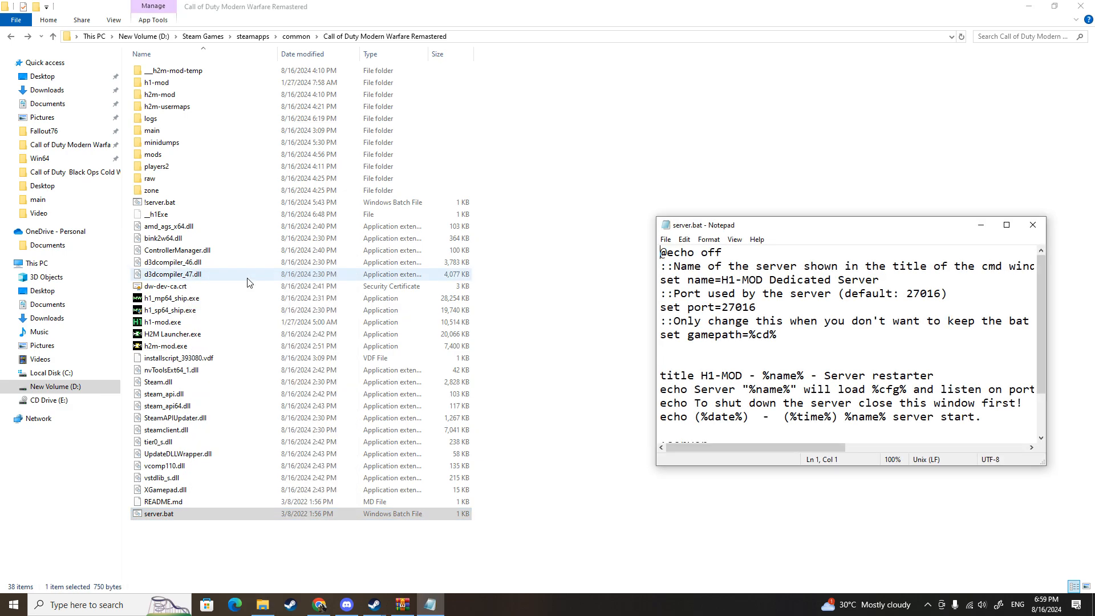
{"action": "left_click", "coordinate": [1007, 225]}
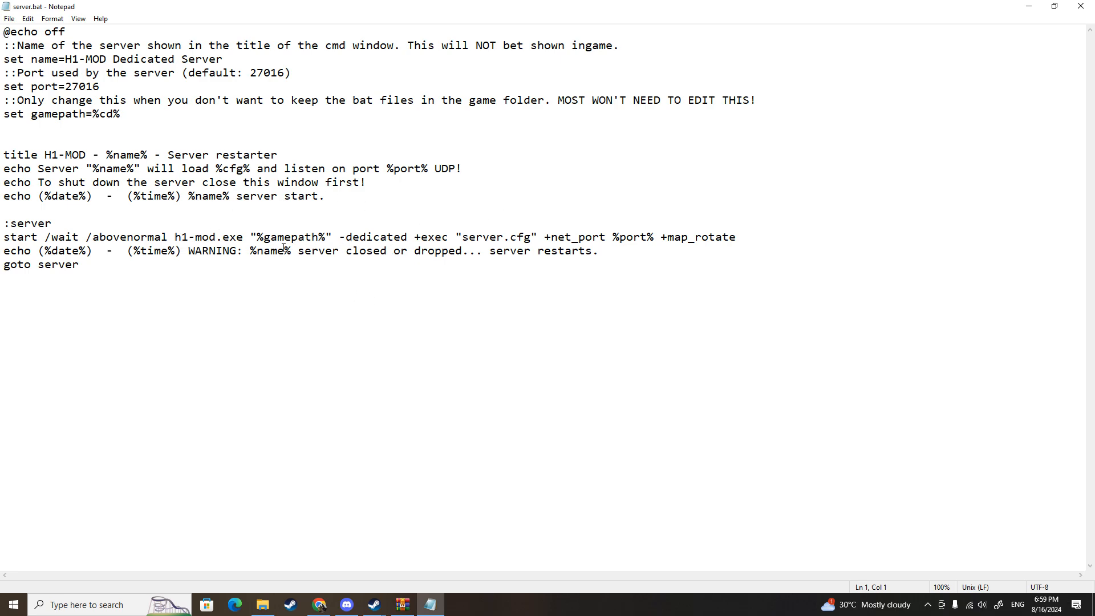
{"action": "double_click", "coordinate": [175, 237]}
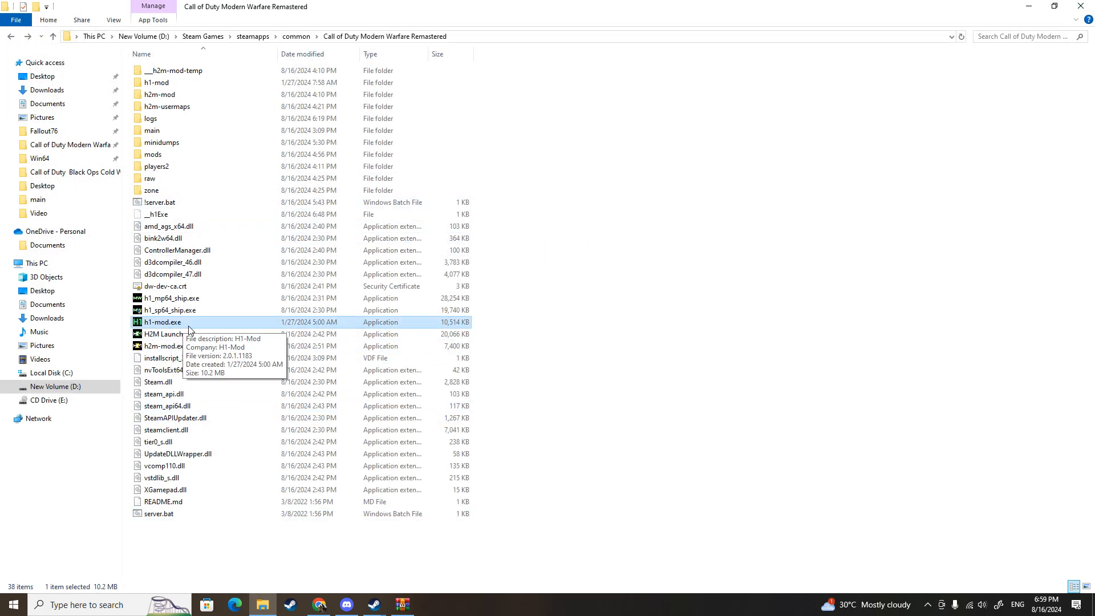
{"action": "left_click", "coordinate": [159, 513]}
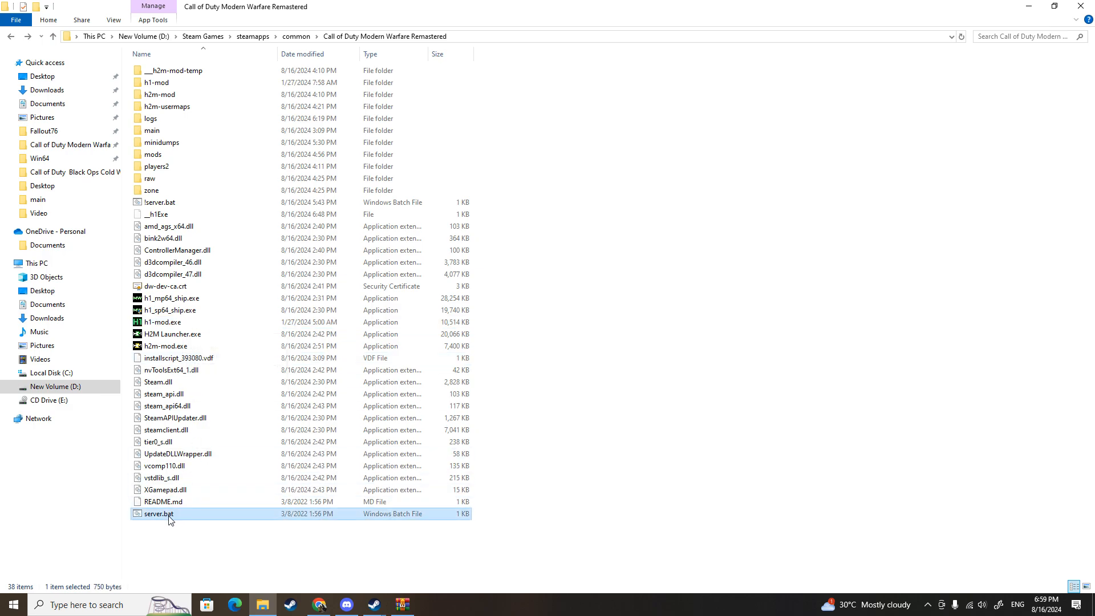
{"action": "double_click", "coordinate": [158, 514]}
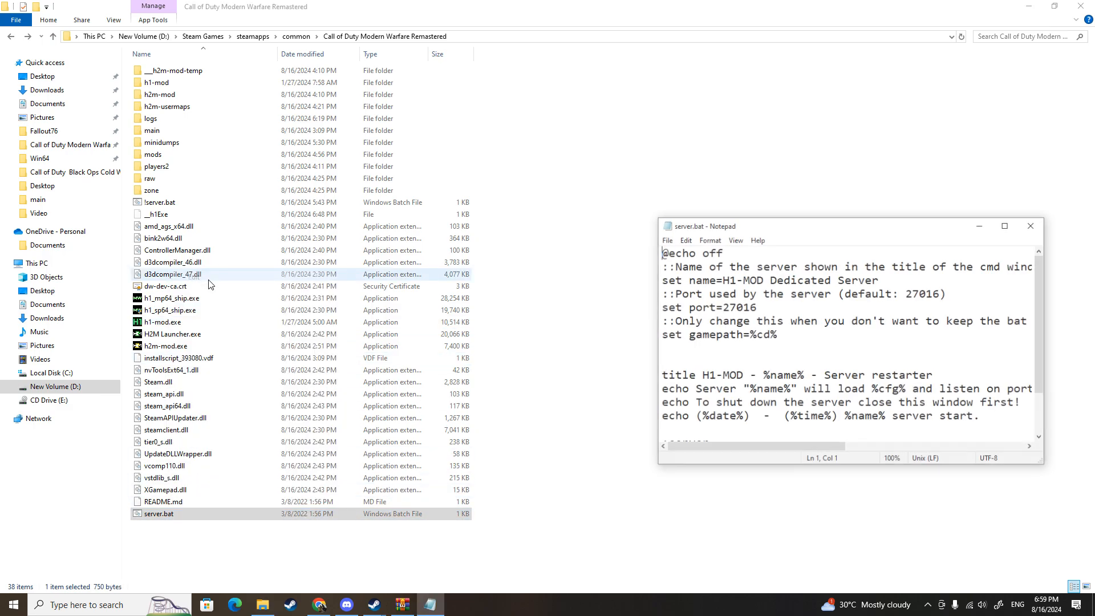
{"action": "left_click", "coordinate": [1004, 226]}
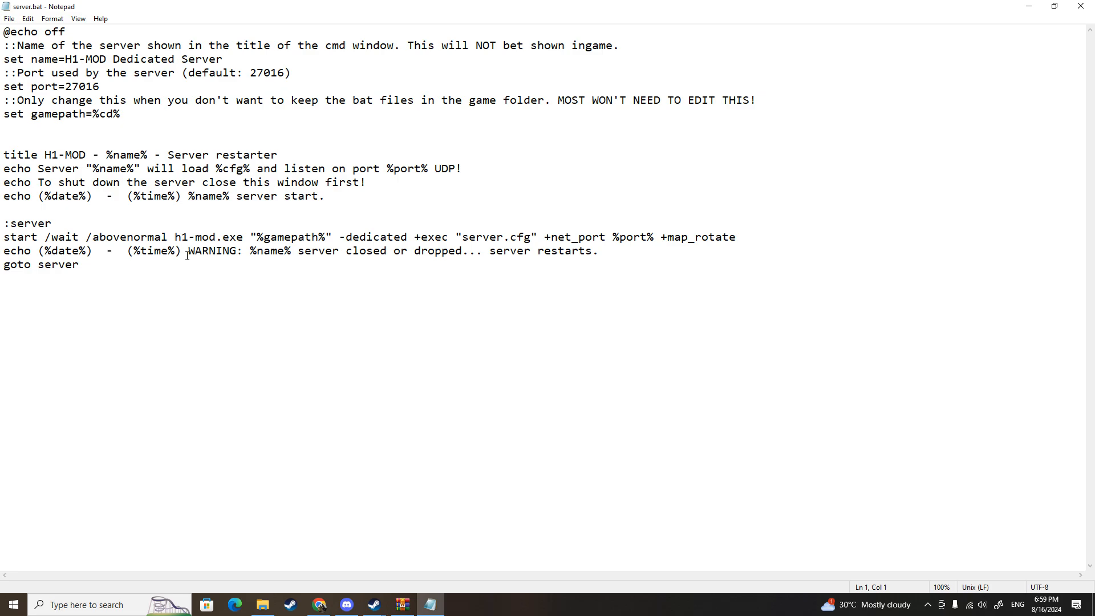
Change the launched executable from h1-mod.exe to h2m-mod.exe and save server.bat.
{"action": "type", "text": "2"}
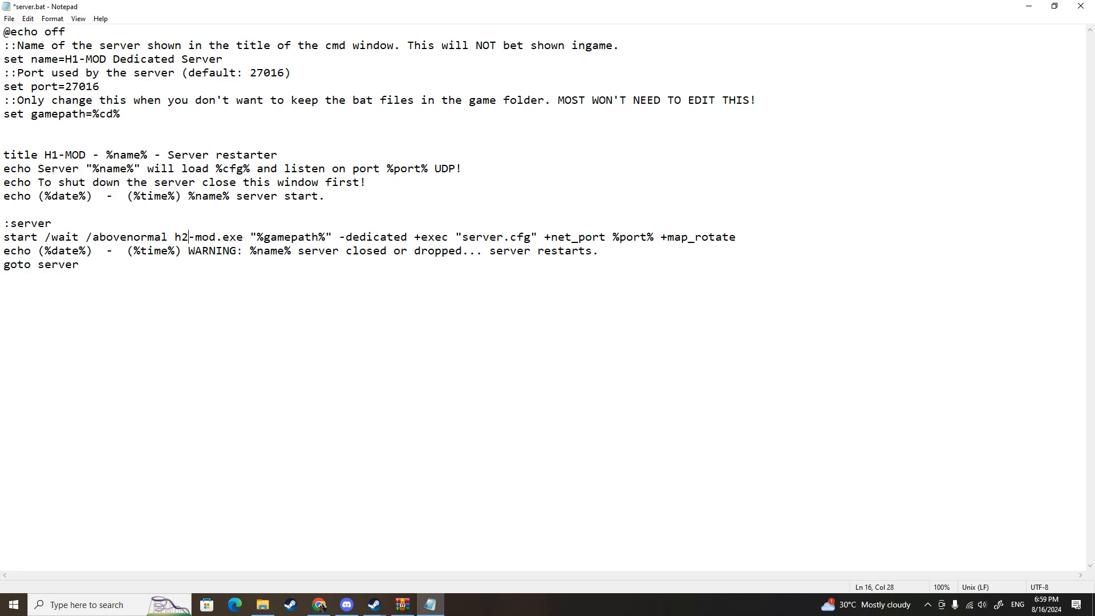
{"action": "type", "text": "m"}
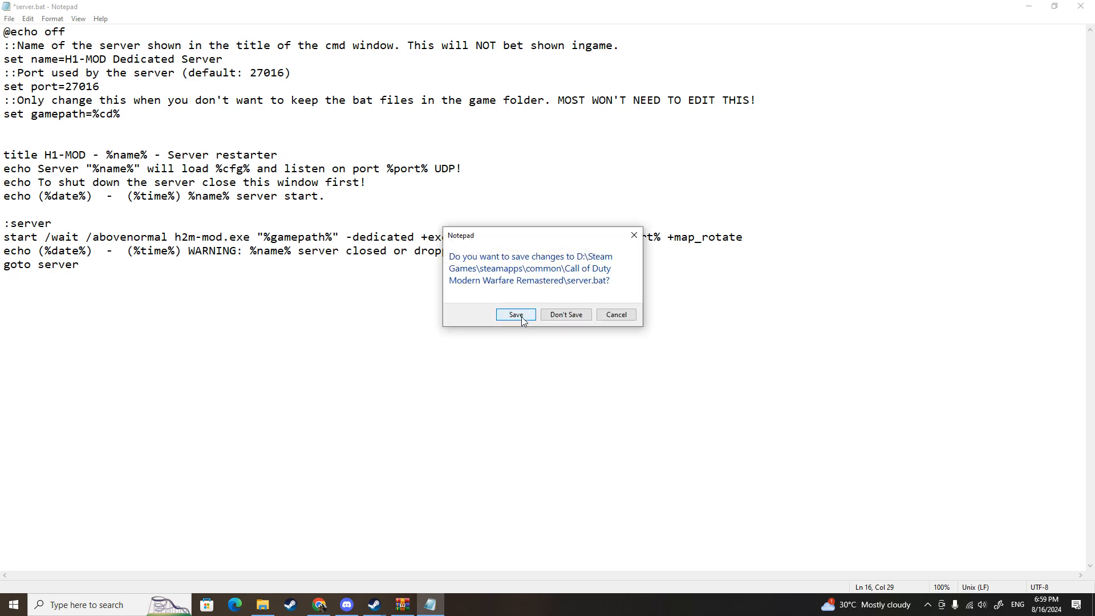
{"action": "left_click", "coordinate": [515, 315]}
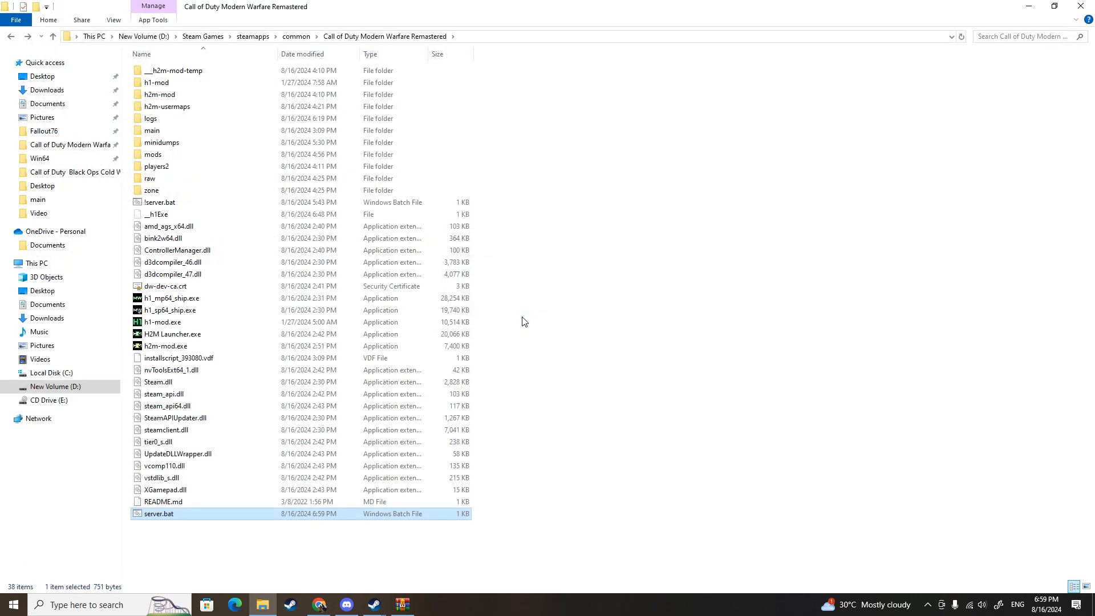
{"action": "mouse_move", "coordinate": [152, 130]}
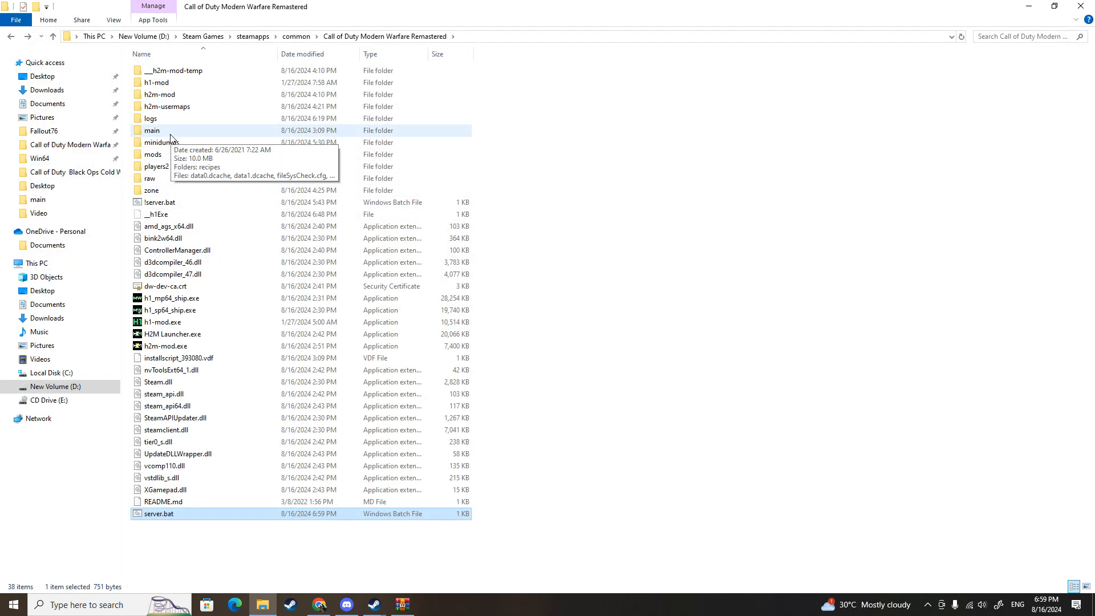
View the game's main folder with server.cfg, check the archive's main folder and close WinRAR.
{"action": "double_click", "coordinate": [152, 130]}
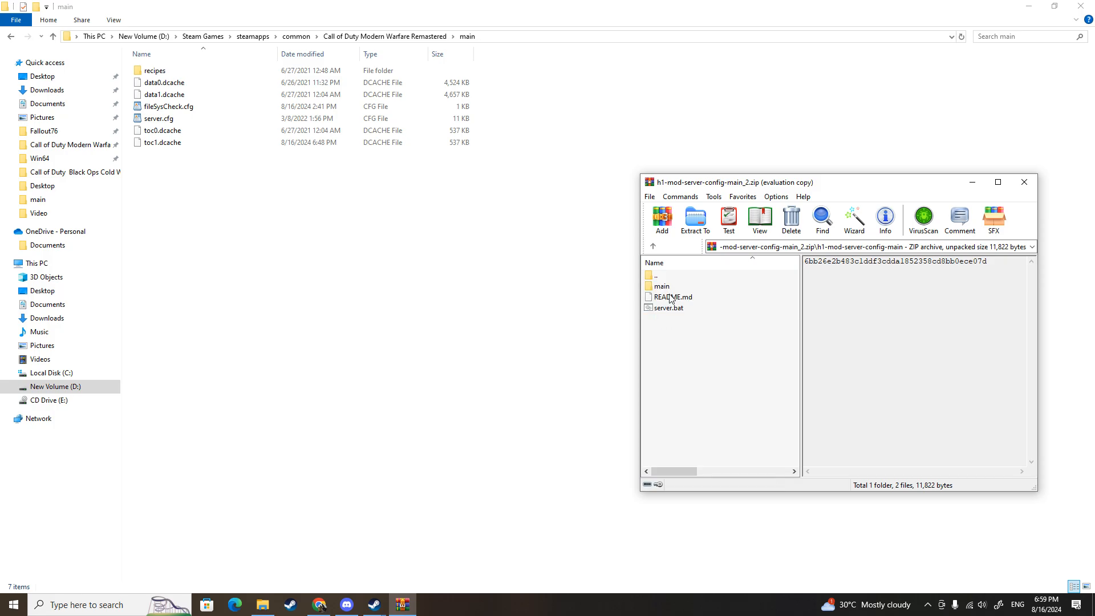
{"action": "double_click", "coordinate": [661, 285]}
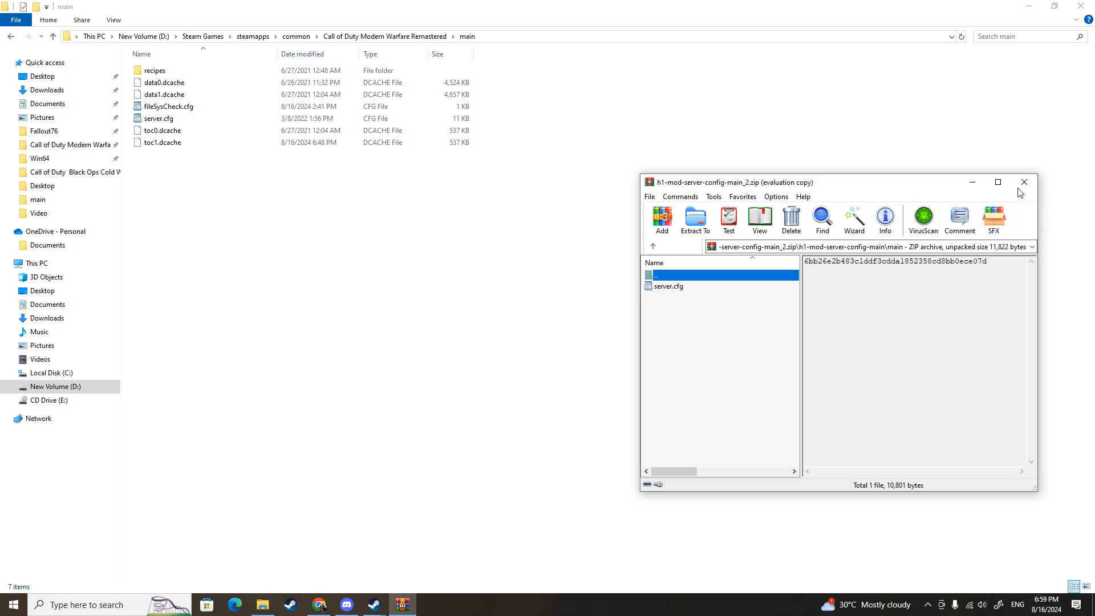
{"action": "left_click", "coordinate": [157, 118]}
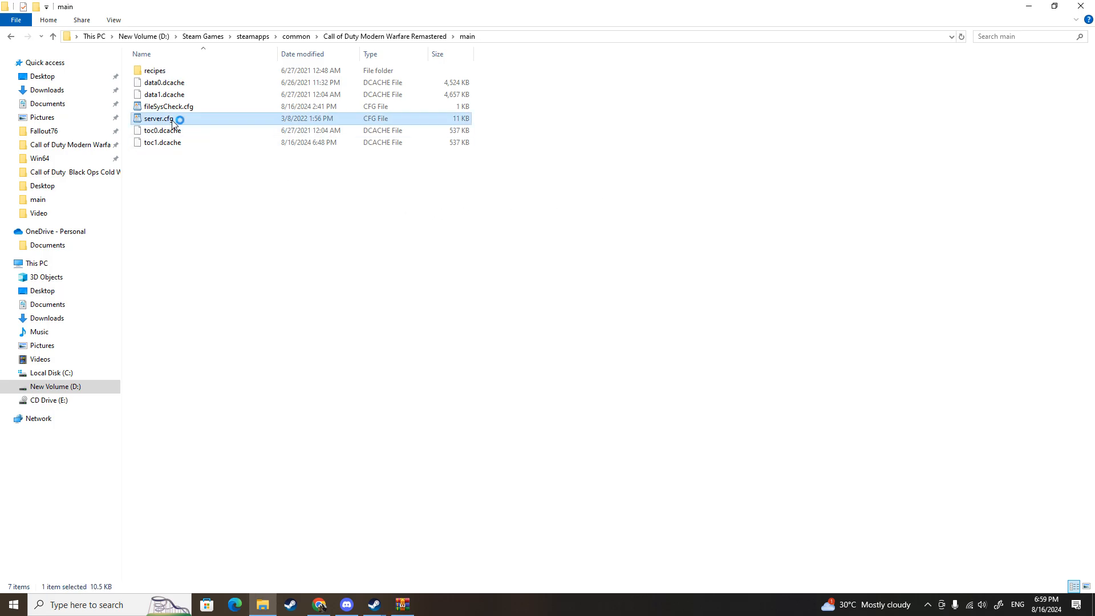
Edit server.cfg so sv_hostname reads "Bots Progression Server".
{"action": "double_click", "coordinate": [158, 118]}
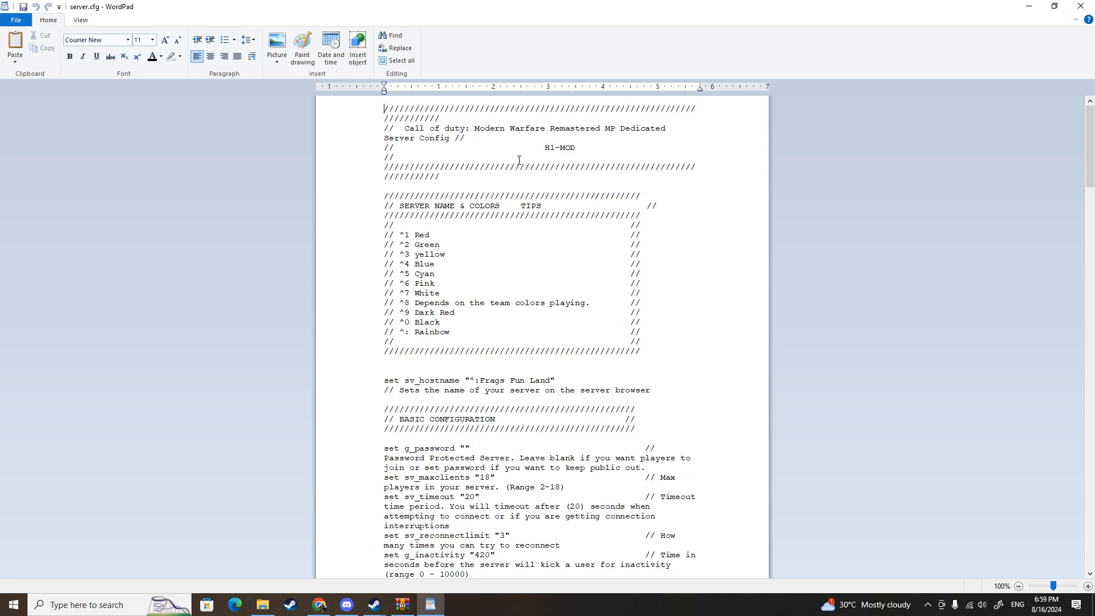
{"action": "mouse_move", "coordinate": [536, 160]}
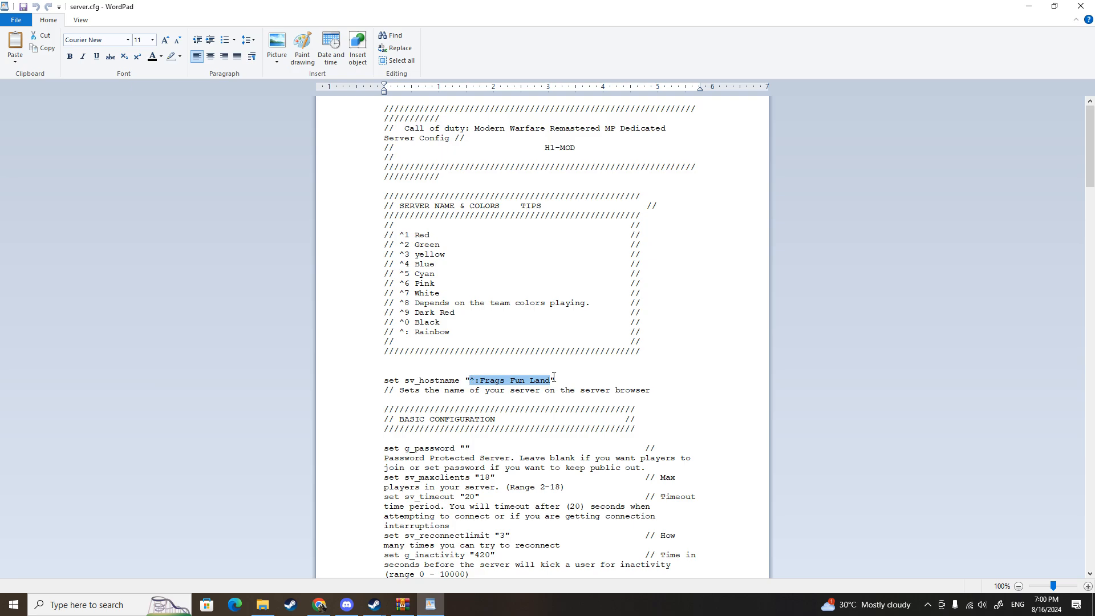
{"action": "type", "text": "Bots"}
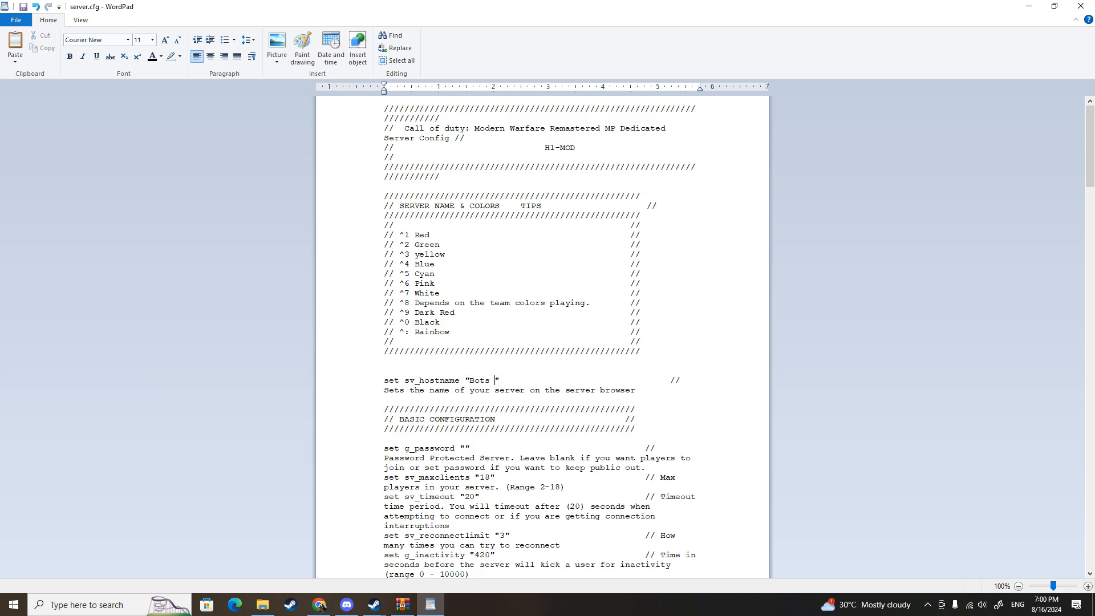
{"action": "type", "text": "Progression Server\""}
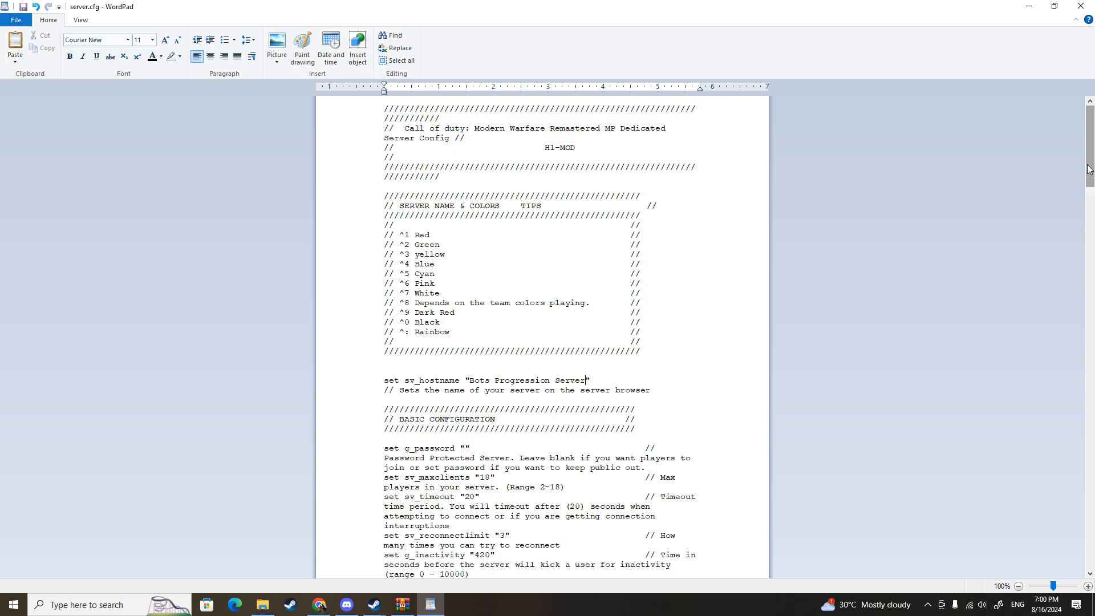
{"action": "scroll", "scroll_direction": "down", "scroll_amount": 3}
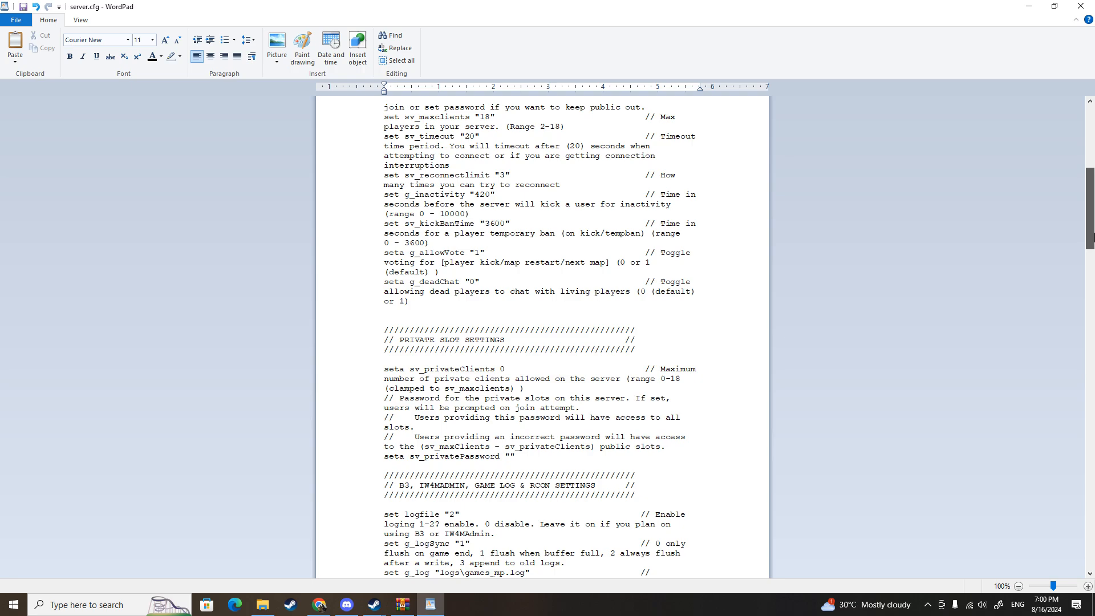
{"action": "scroll", "scroll_direction": "down", "scroll_amount": 3}
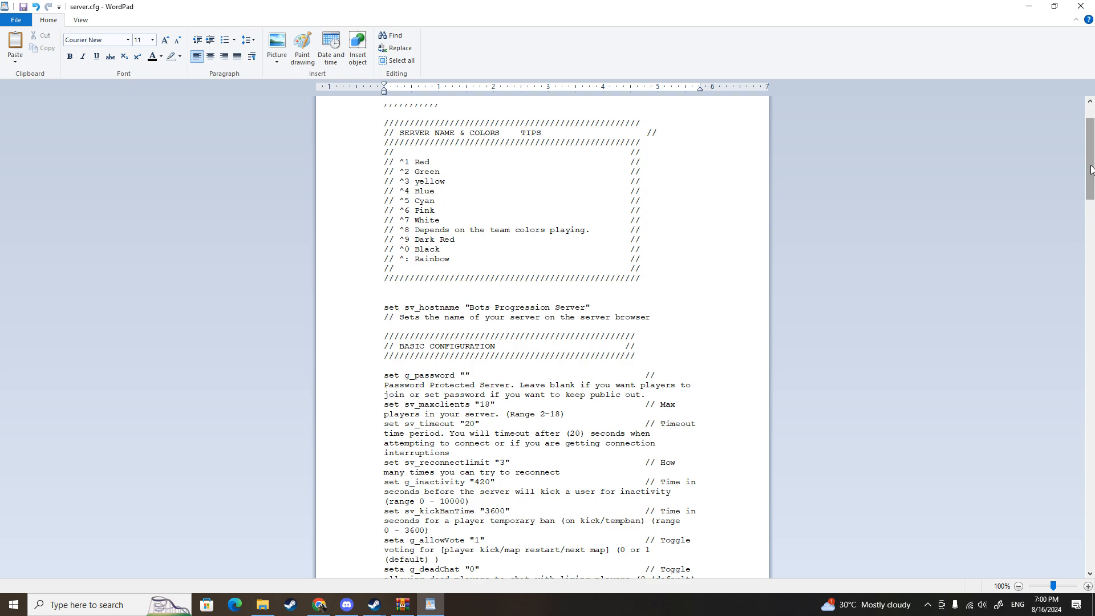
{"action": "scroll", "scroll_direction": "down", "scroll_amount": 3}
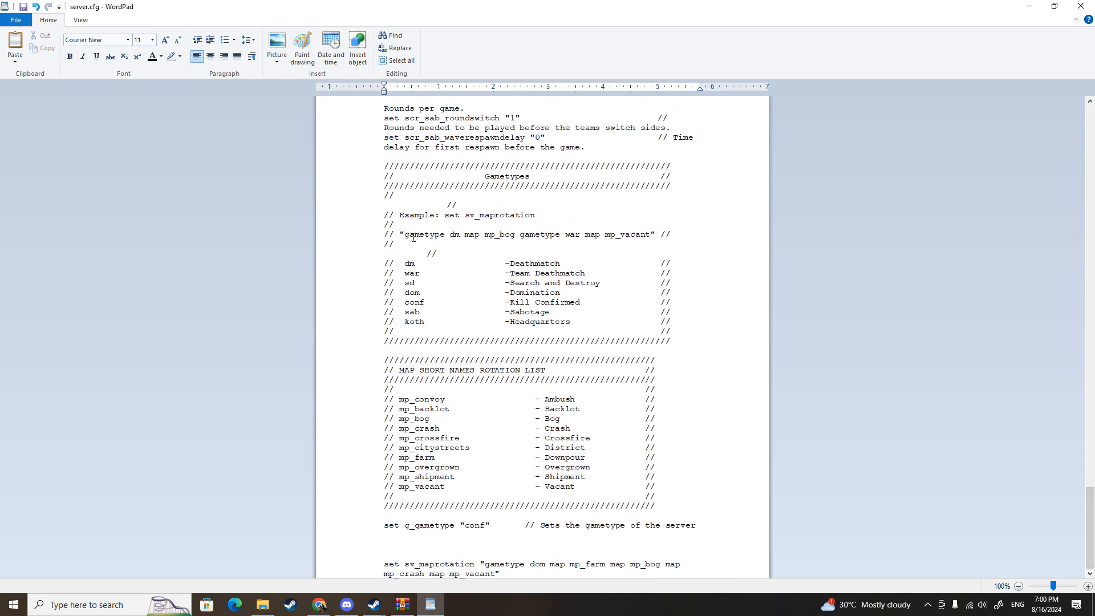
{"action": "double_click", "coordinate": [408, 264]}
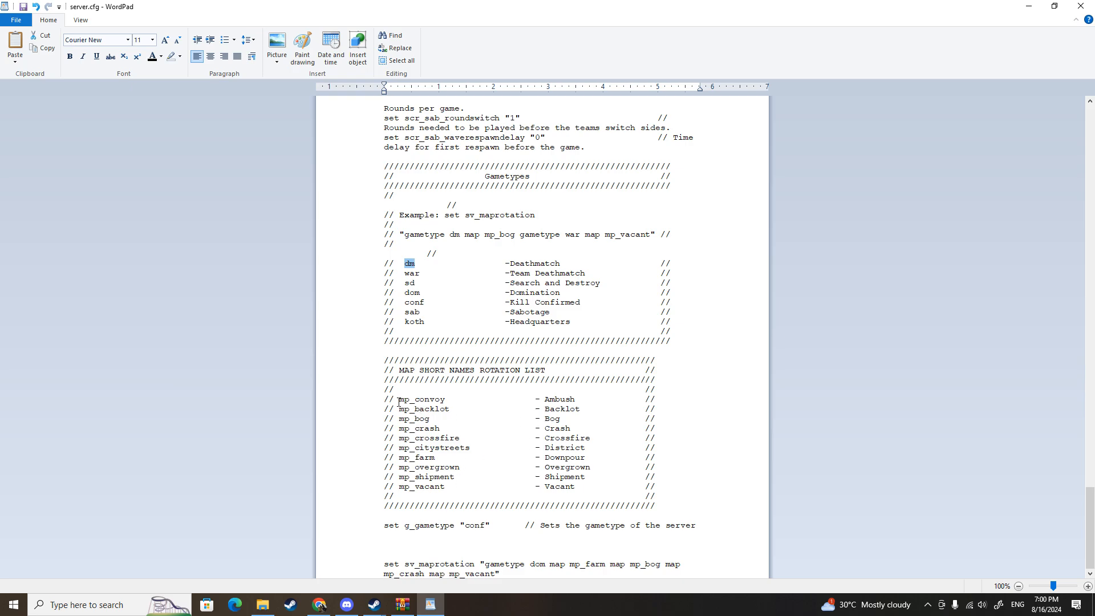
{"action": "left_click_drag", "start_coordinate": [398, 399], "coordinate": [445, 487]}
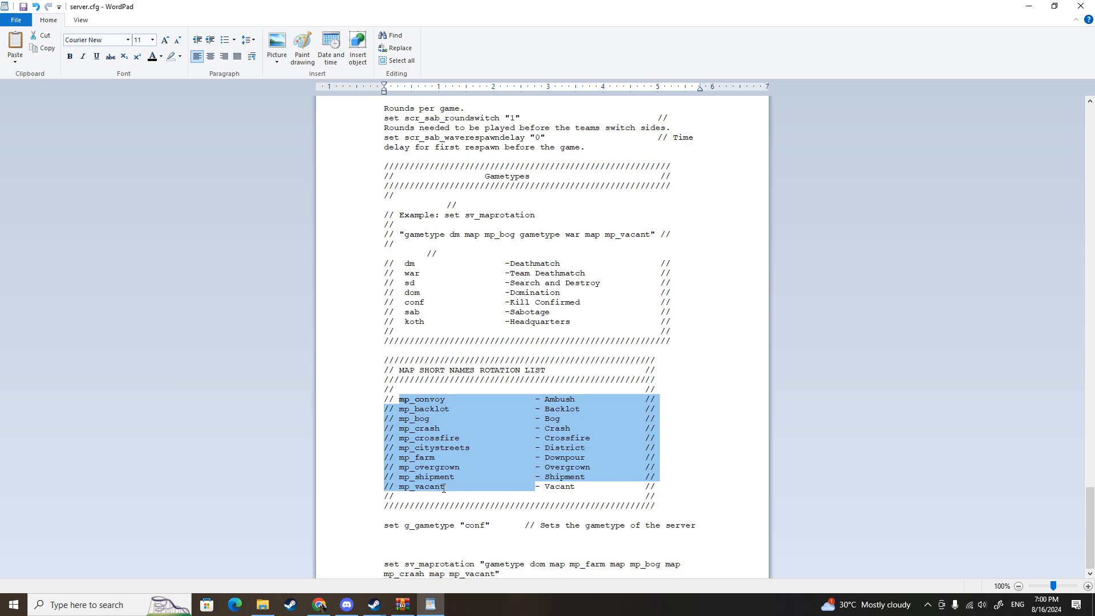
{"action": "mouse_move", "coordinate": [484, 437]}
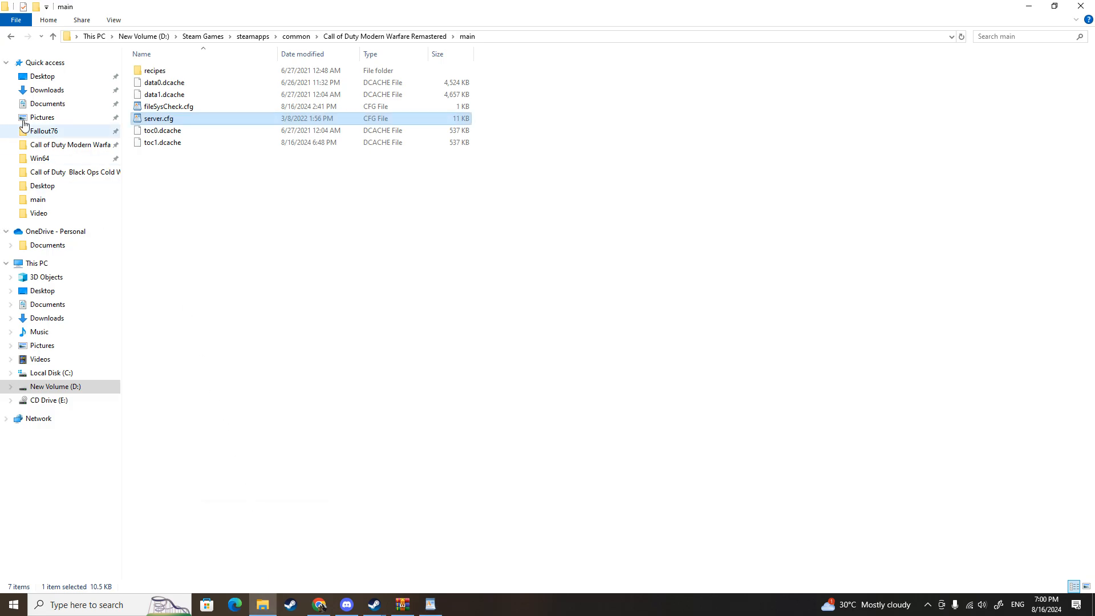
Browse the h2m-usermaps folder to review the available map folders such as mp_terminal.
{"action": "left_click", "coordinate": [10, 37]}
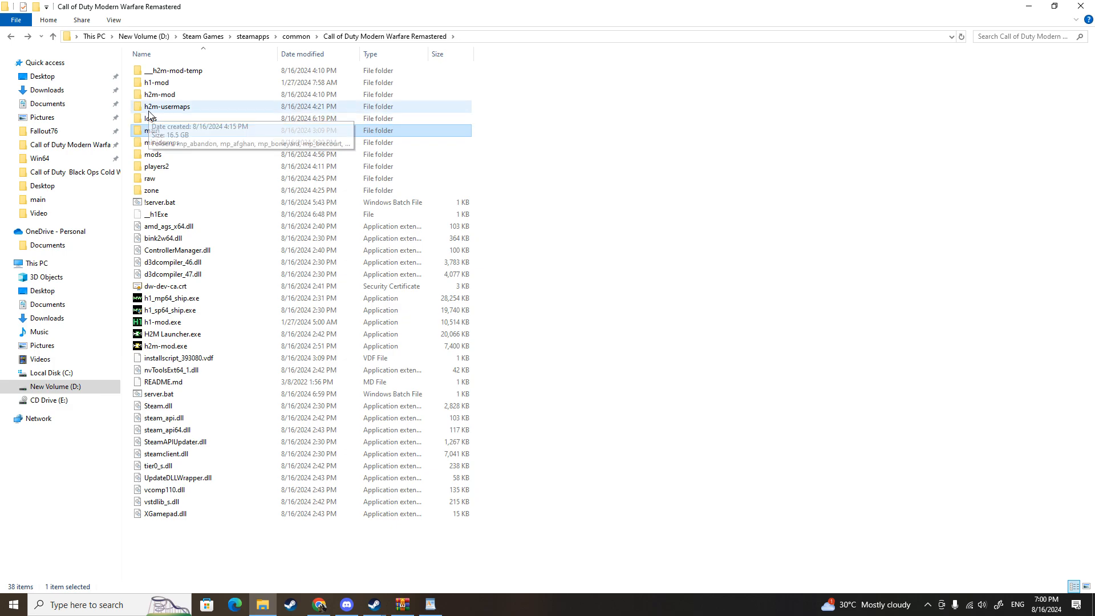
{"action": "double_click", "coordinate": [166, 106]}
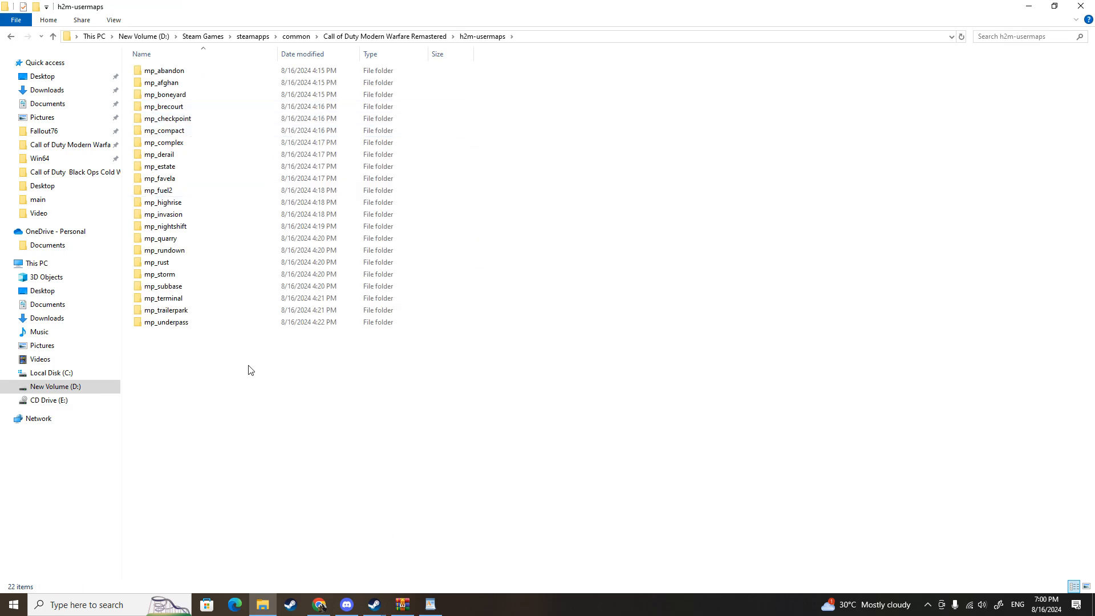
{"action": "left_click_drag", "start_coordinate": [250, 370], "coordinate": [190, 69]}
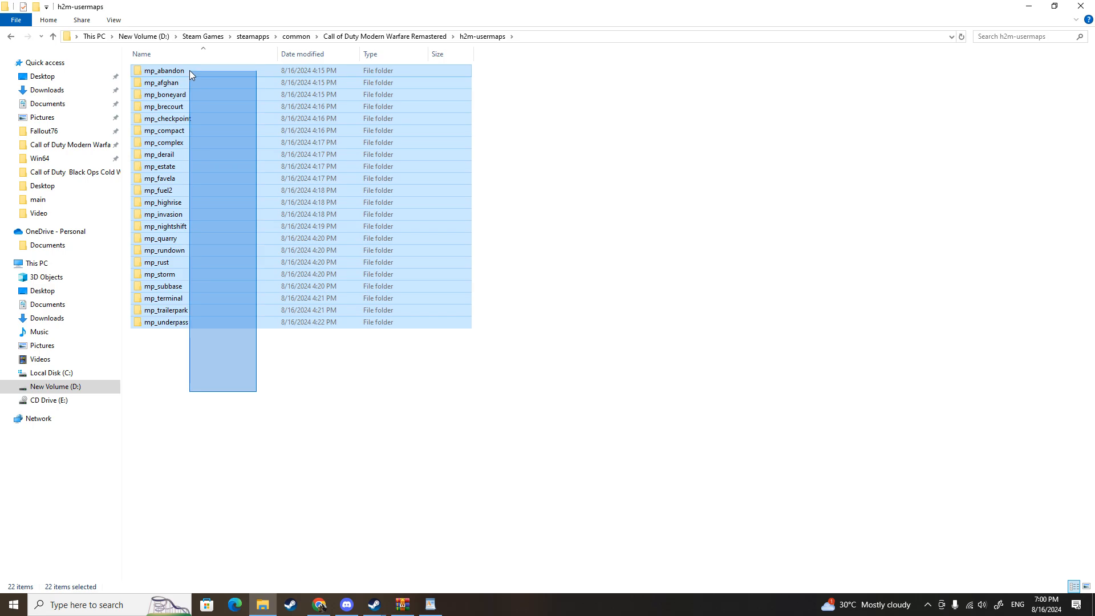
{"action": "left_click", "coordinate": [484, 266]}
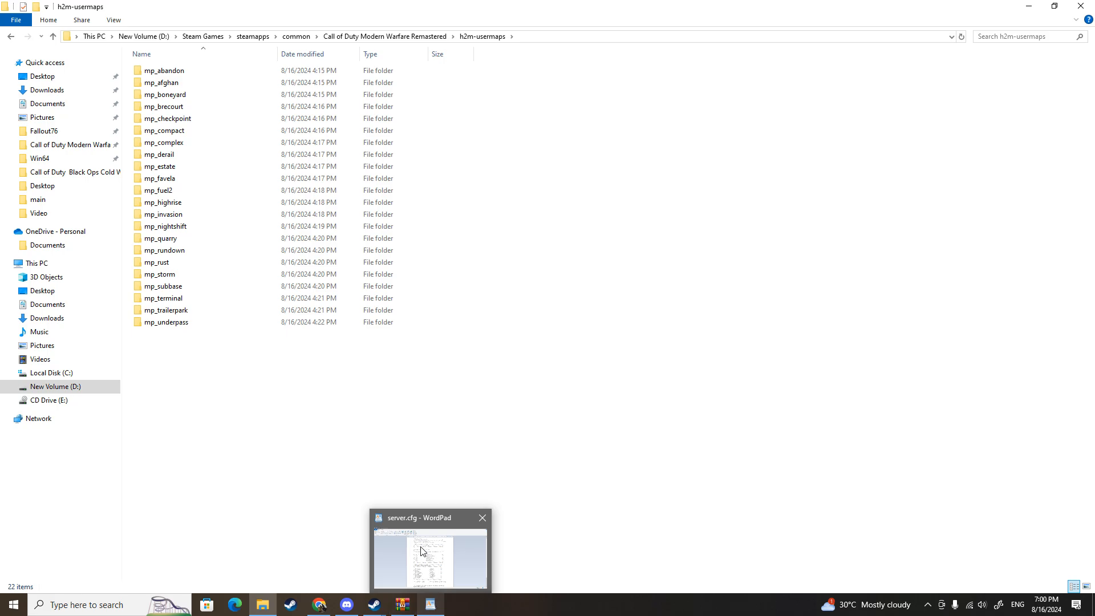
Replace the dom multi-map rotation with gametype war and a single map entry.
{"action": "left_click", "coordinate": [430, 559]}
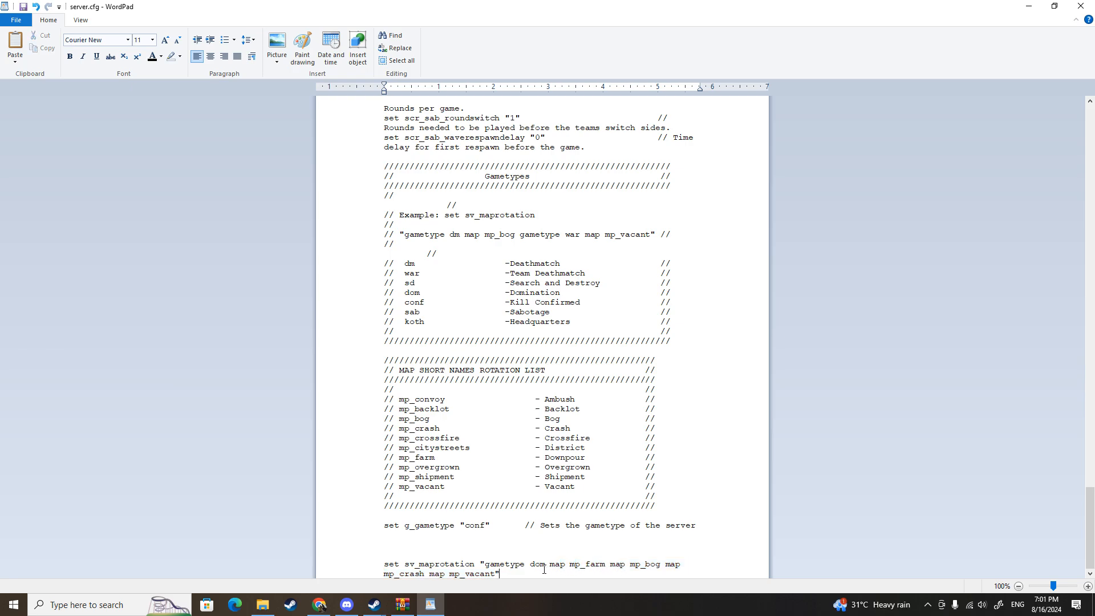
{"action": "double_click", "coordinate": [537, 564]}
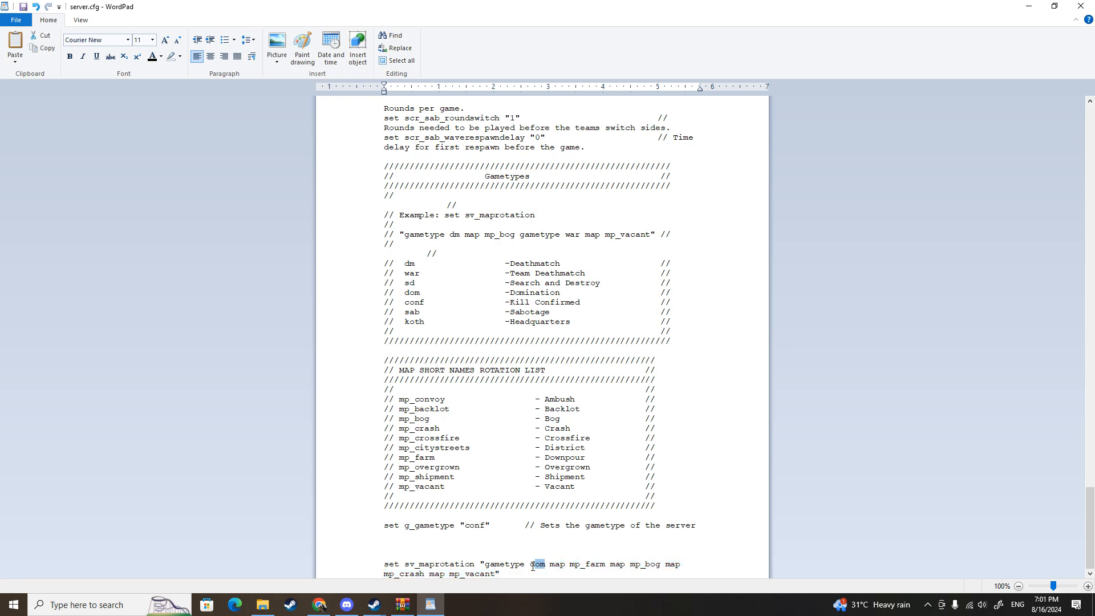
{"action": "double_click", "coordinate": [537, 563]}
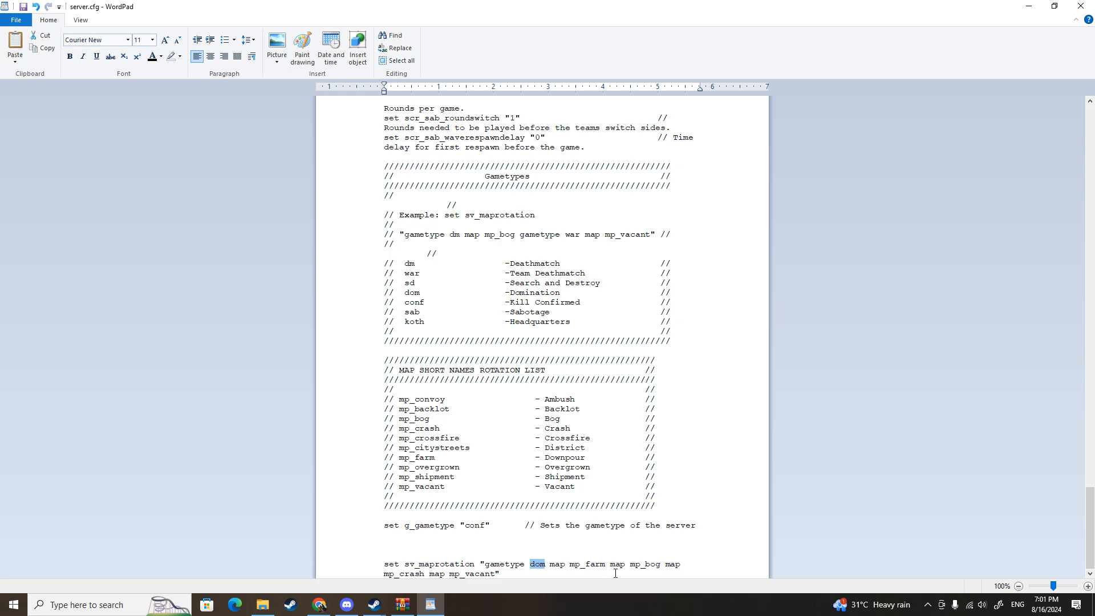
{"action": "type", "text": "war"}
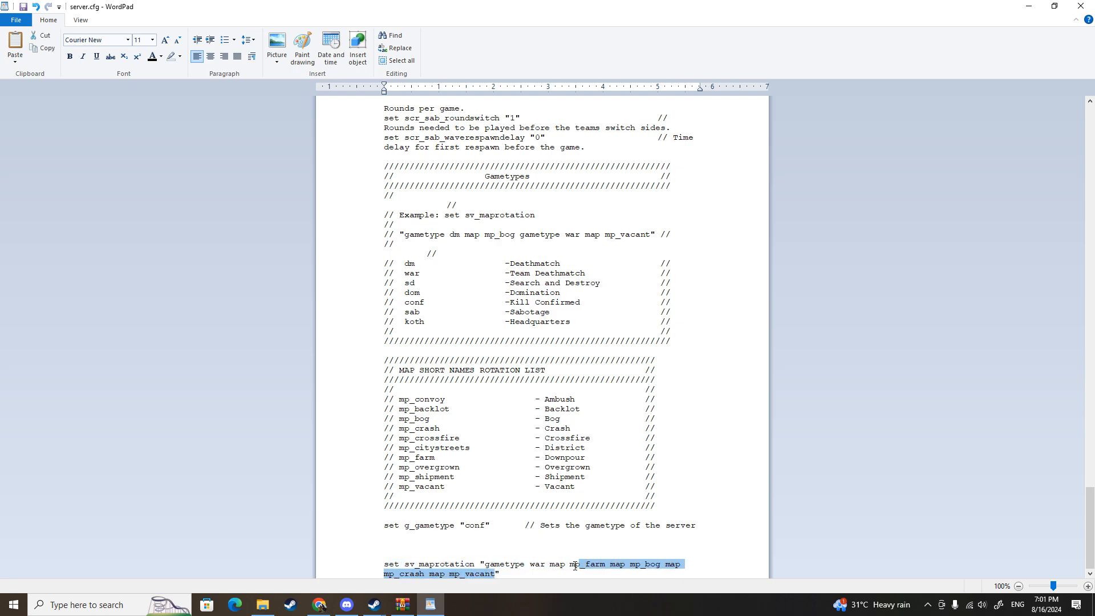
{"action": "key", "text": "Delete"}
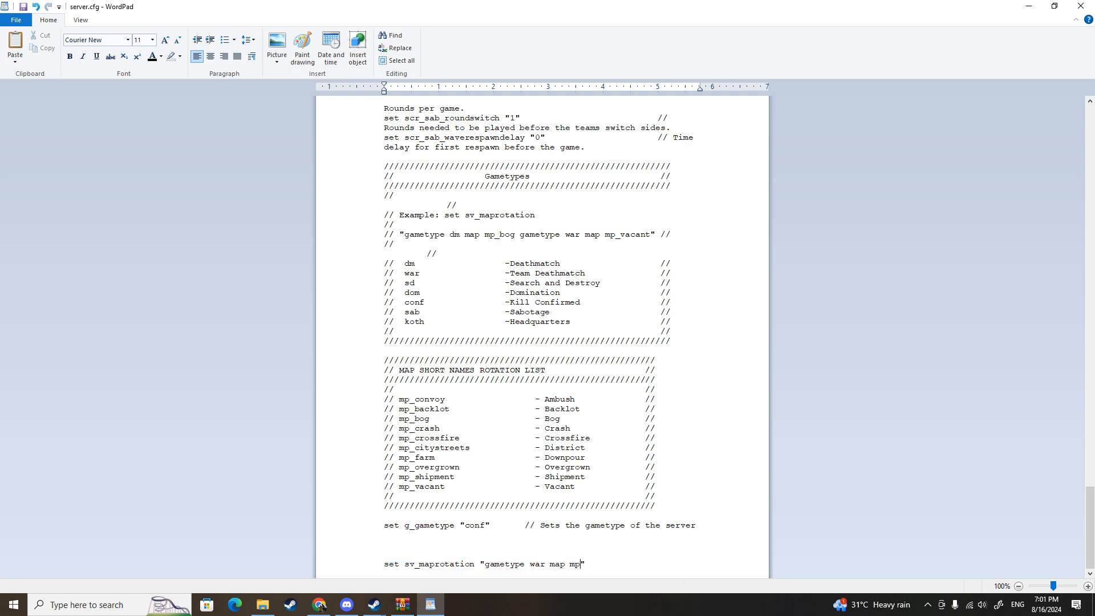
{"action": "type", "text": "terinal"}
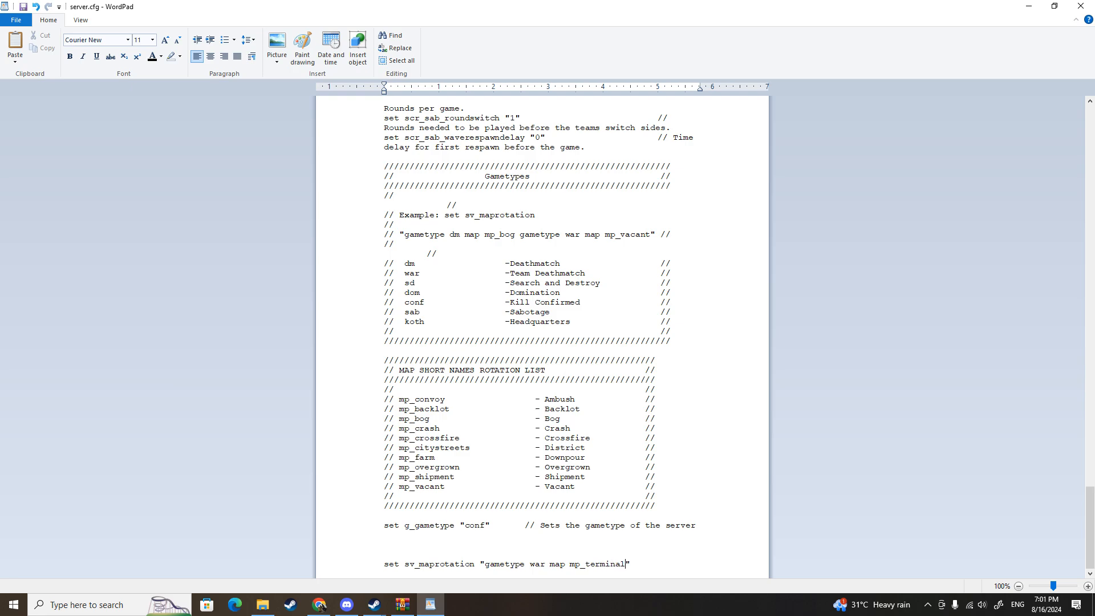
Check the mp_terminal folder name in h2m-usermaps and return to server.cfg.
{"action": "left_click", "coordinate": [263, 605]}
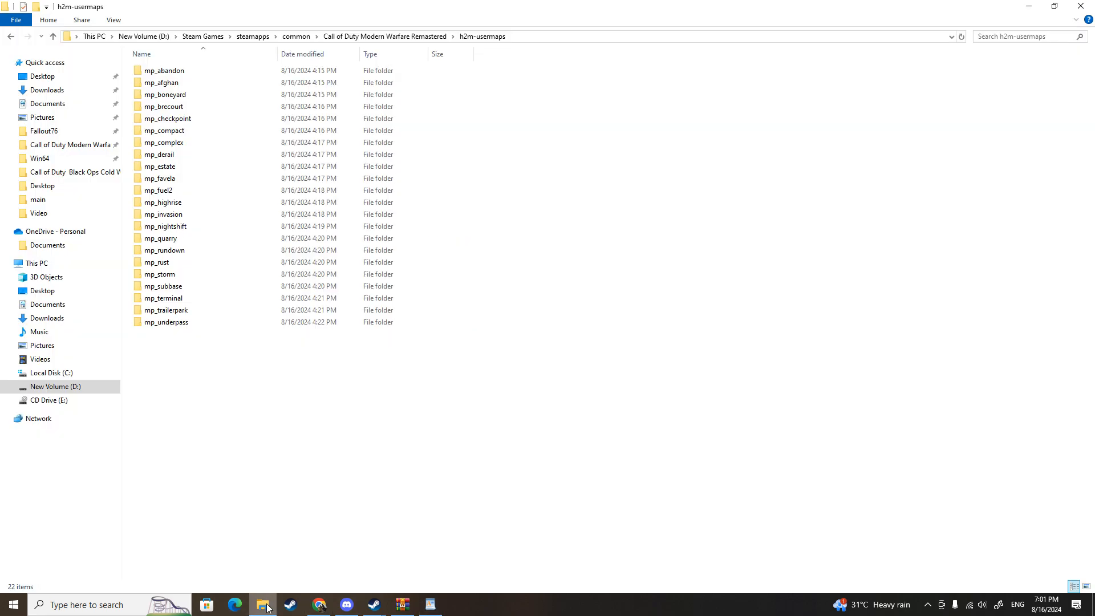
{"action": "left_click", "coordinate": [163, 298]}
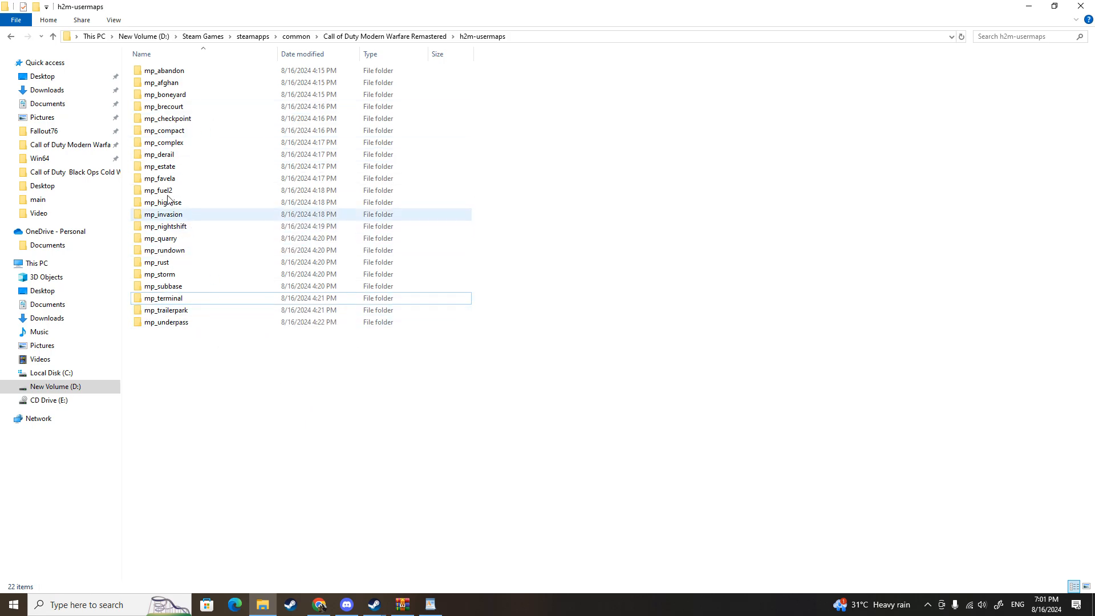
{"action": "left_click", "coordinate": [53, 37]}
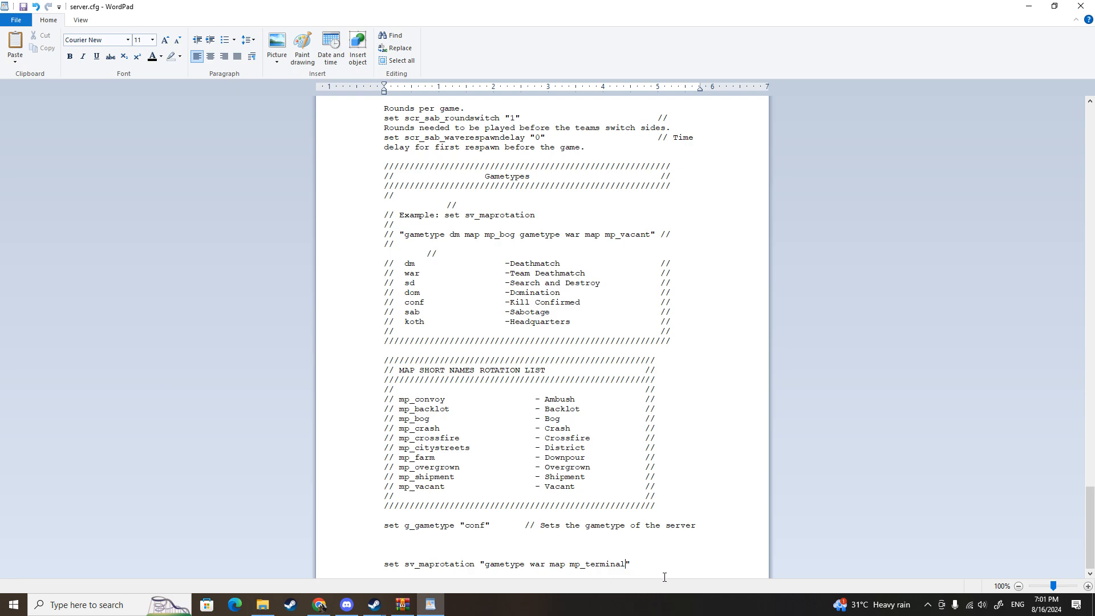
{"action": "mouse_move", "coordinate": [632, 533]}
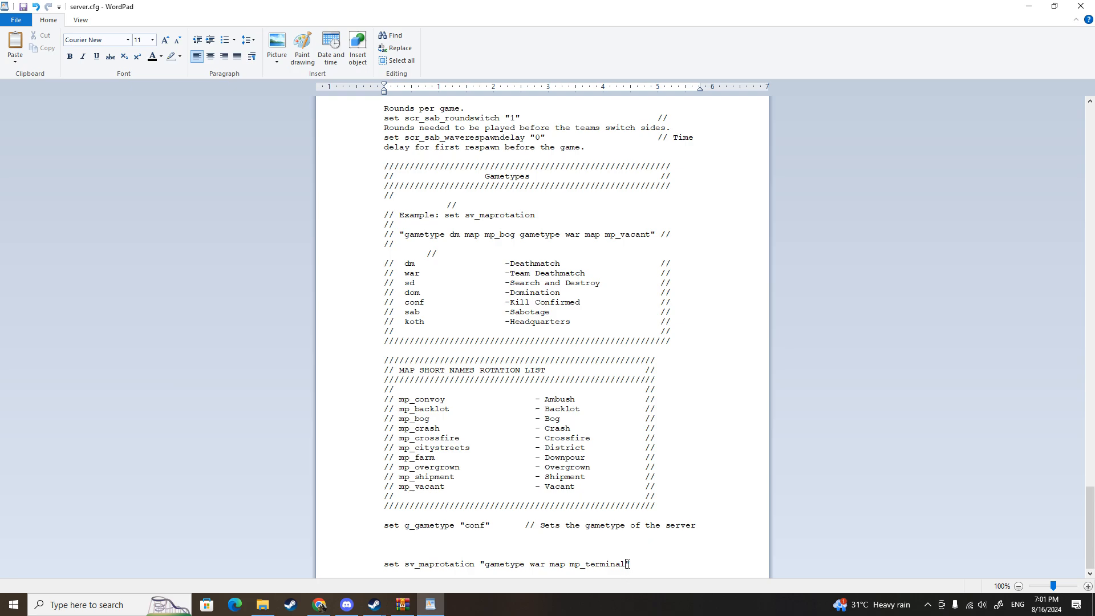
Add the line scr_war_scorelimit 1000 below the map rotation line.
{"action": "scroll", "scroll_direction": "down", "scroll_amount": 3}
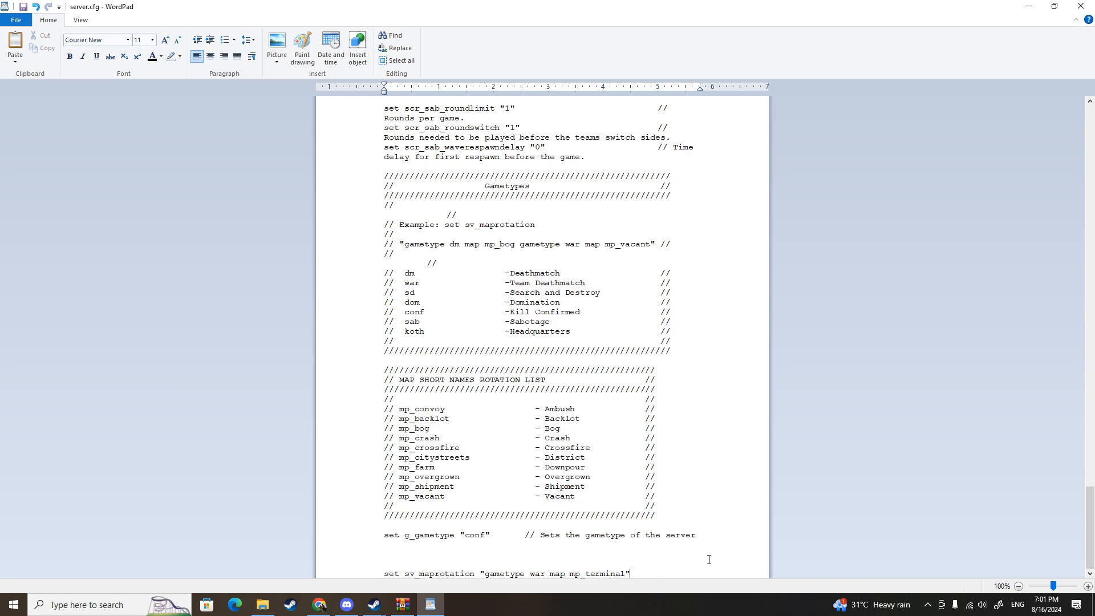
{"action": "scroll", "scroll_direction": "down", "scroll_amount": 3}
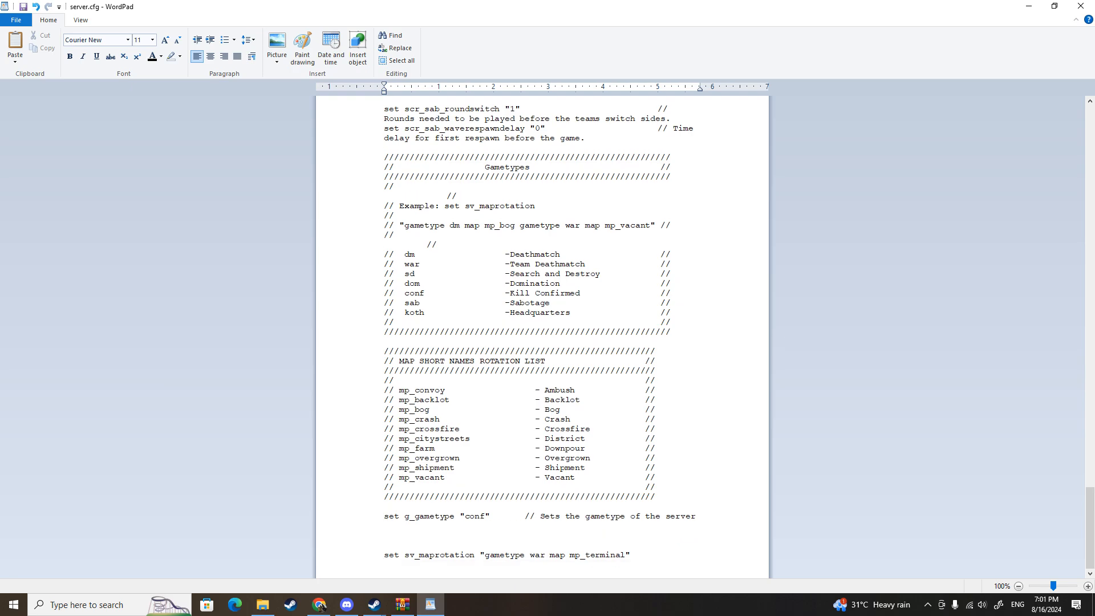
{"action": "type", "text": "s"}
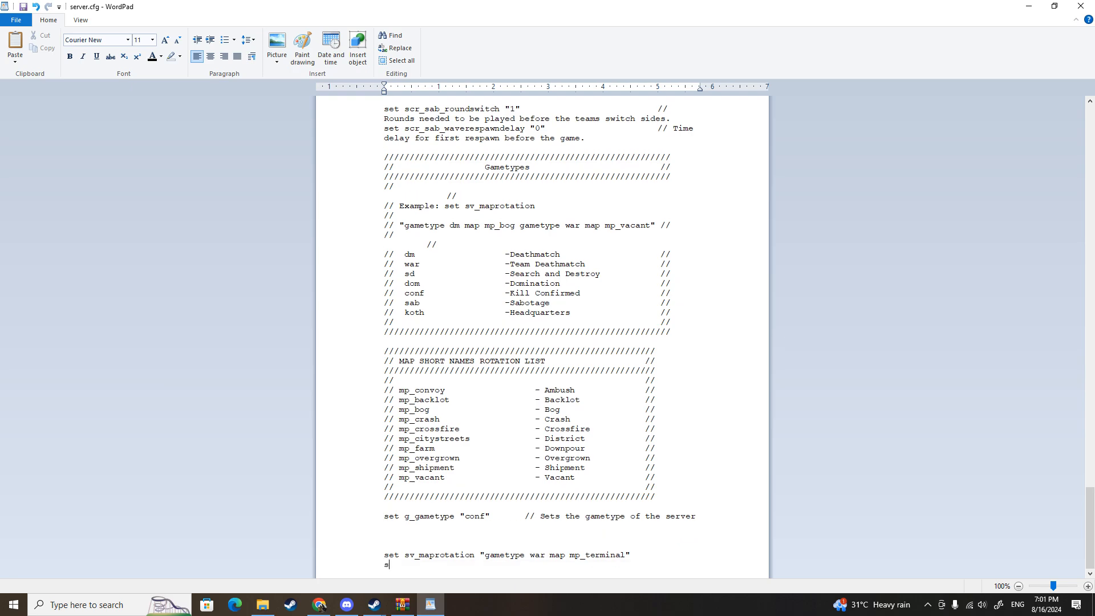
{"action": "type", "text": "cr_"}
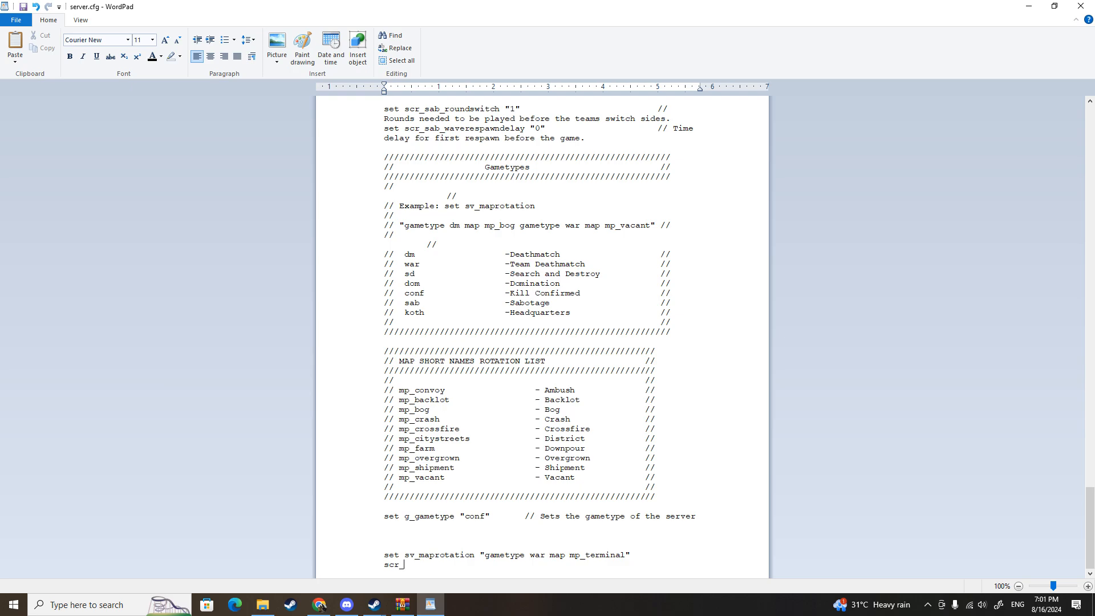
{"action": "type", "text": "war"}
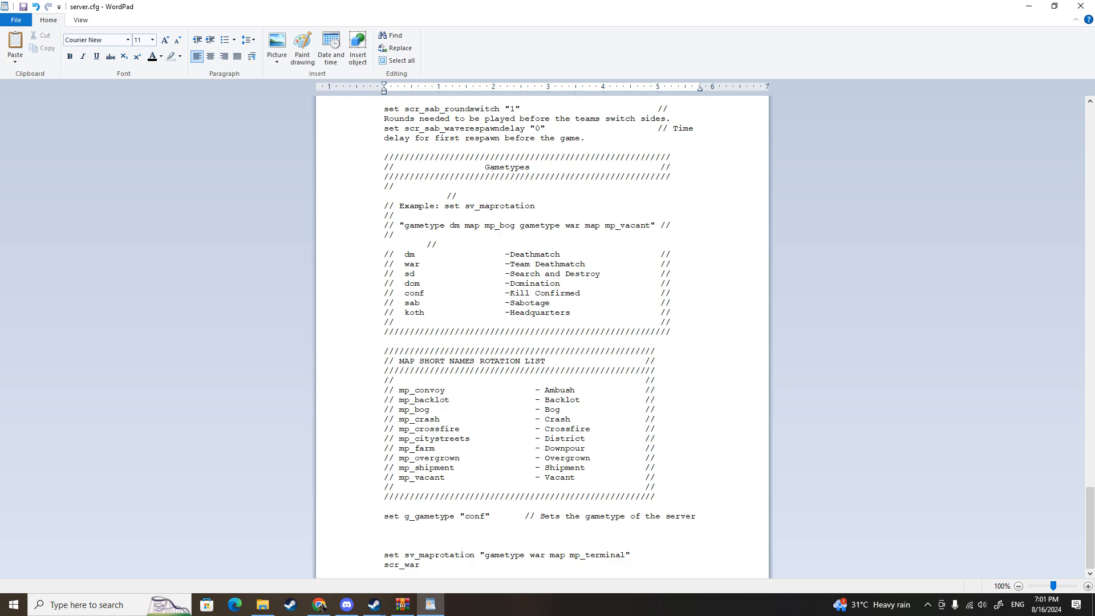
{"action": "left_click", "coordinate": [420, 564]}
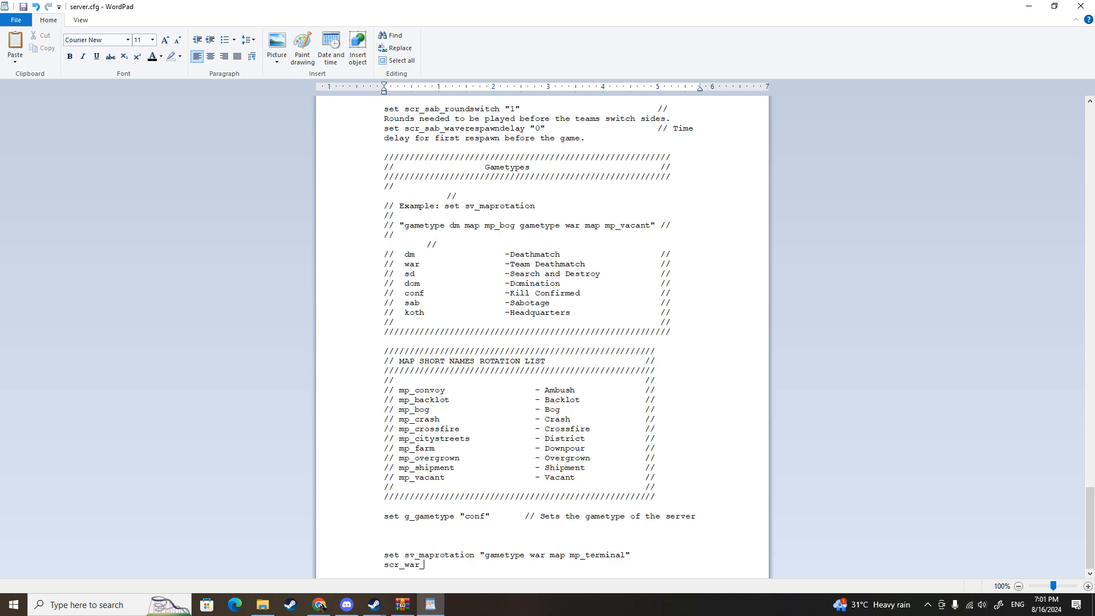
{"action": "type", "text": "_sc"}
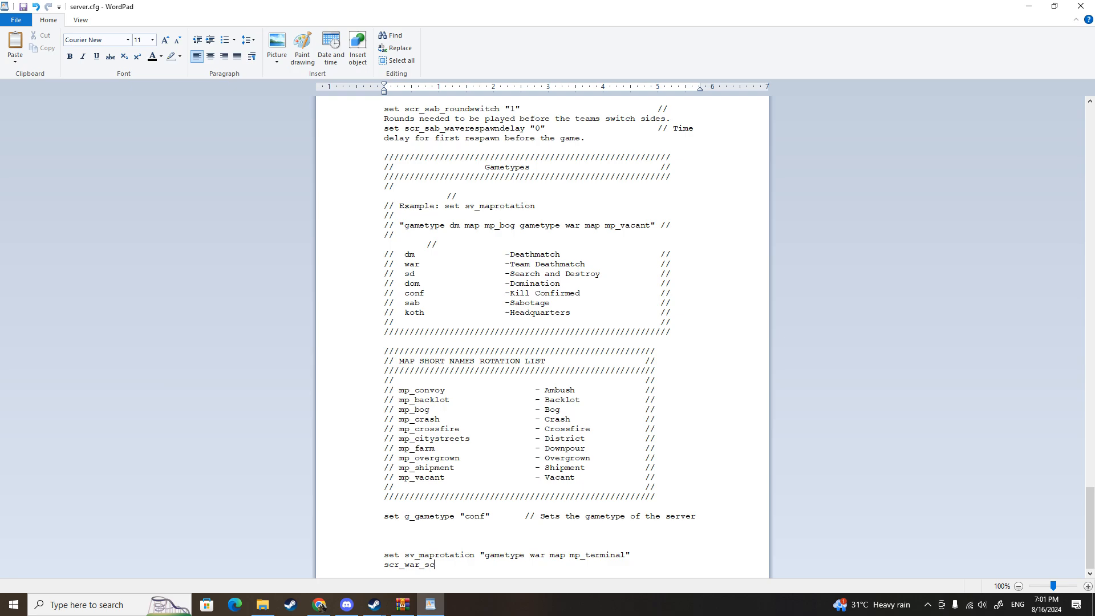
{"action": "type", "text": "oreli"}
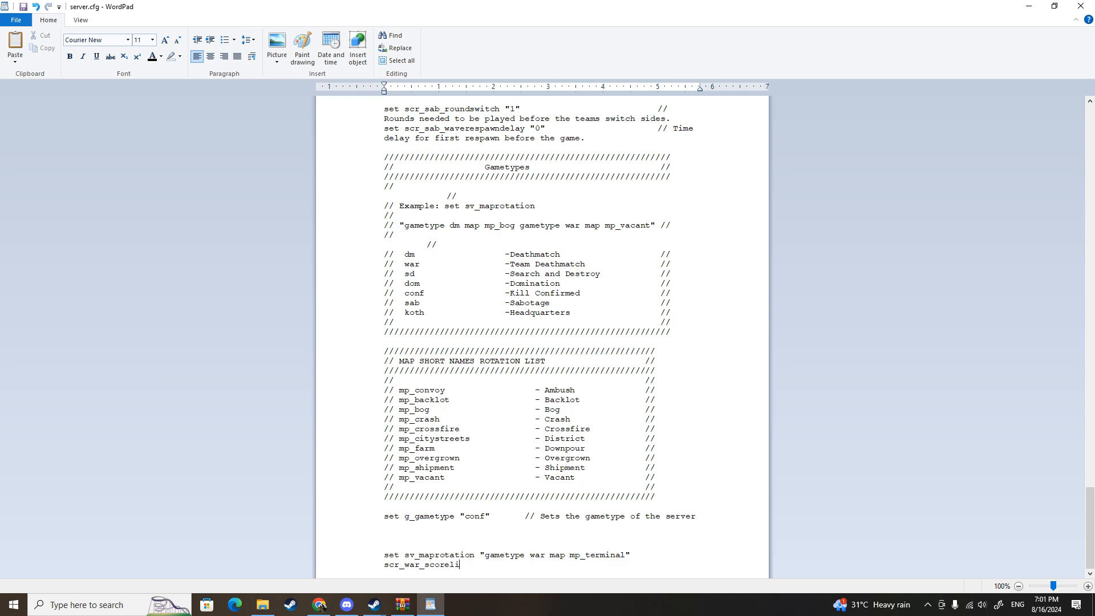
{"action": "type", "text": "mit"}
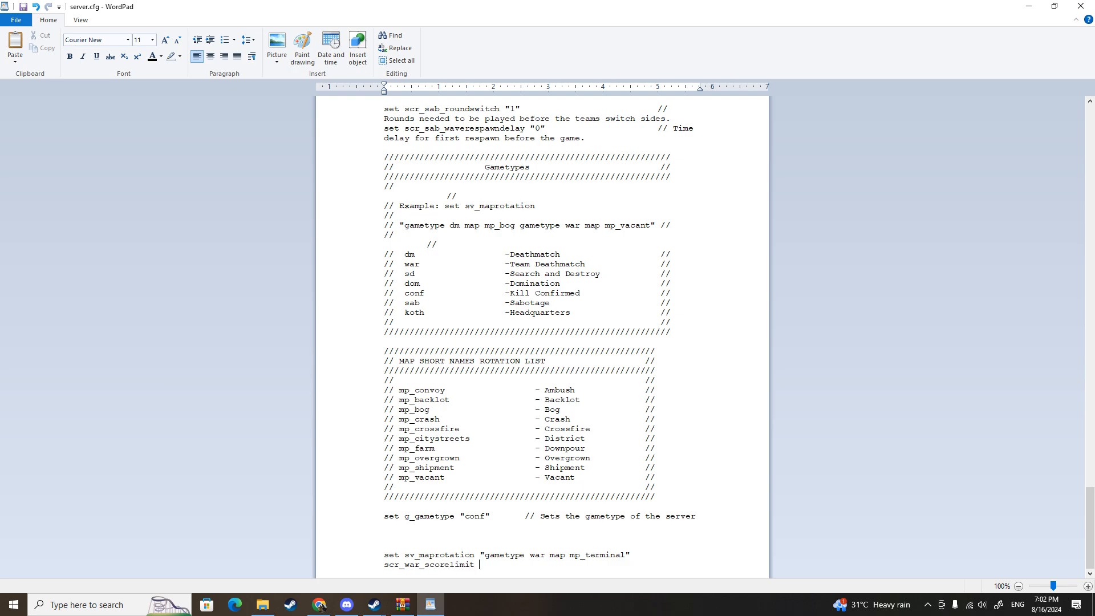
{"action": "type", "text": "1000"}
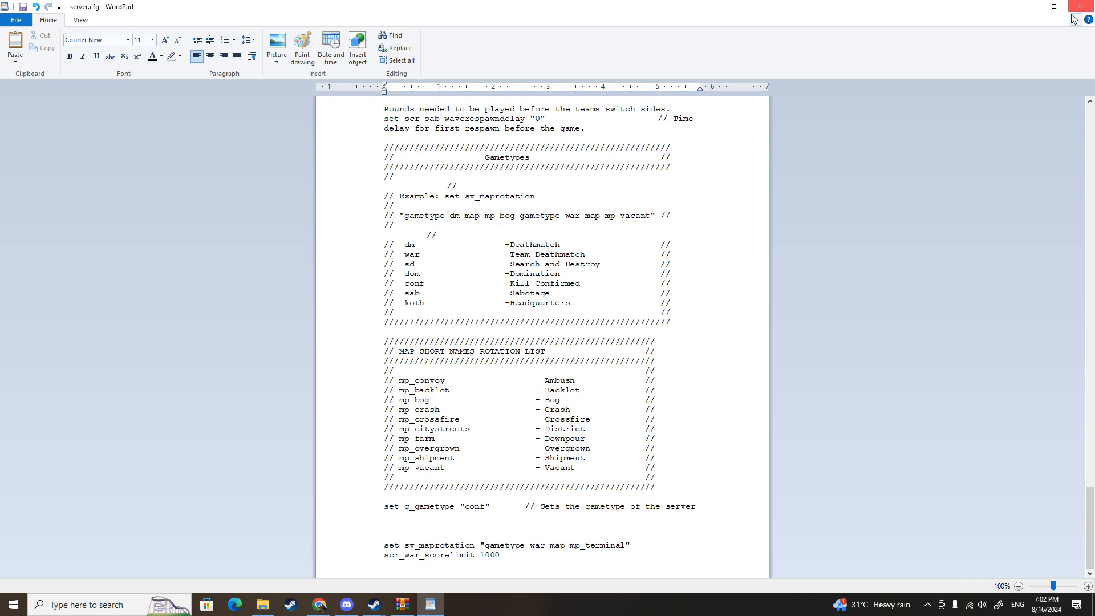
Close WordPad saving the server.cfg changes, returning to the install folder.
{"action": "left_click", "coordinate": [1084, 7]}
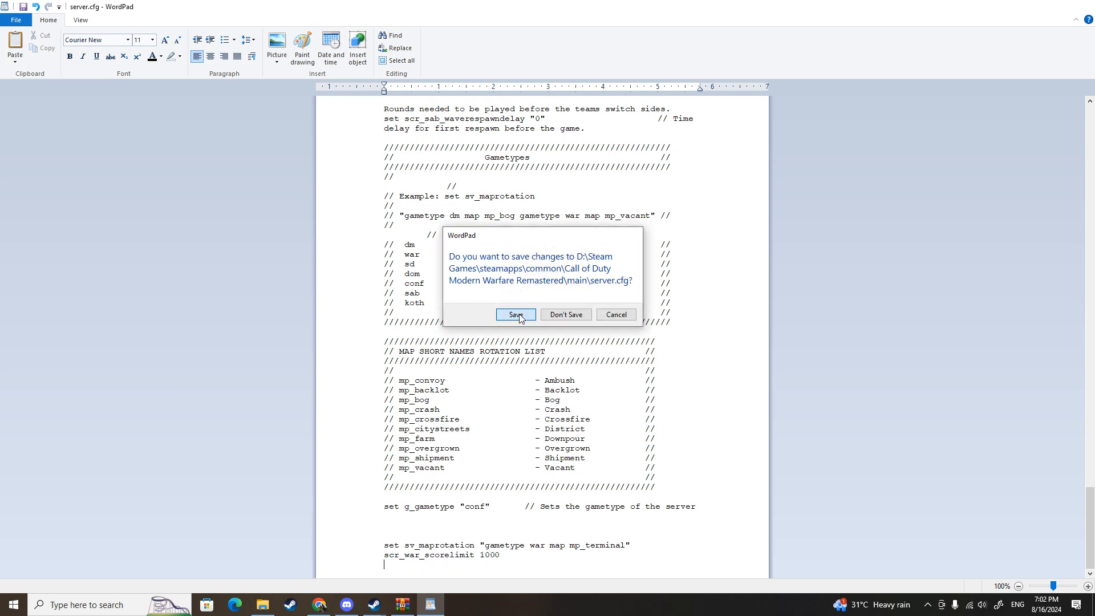
{"action": "left_click", "coordinate": [516, 315]}
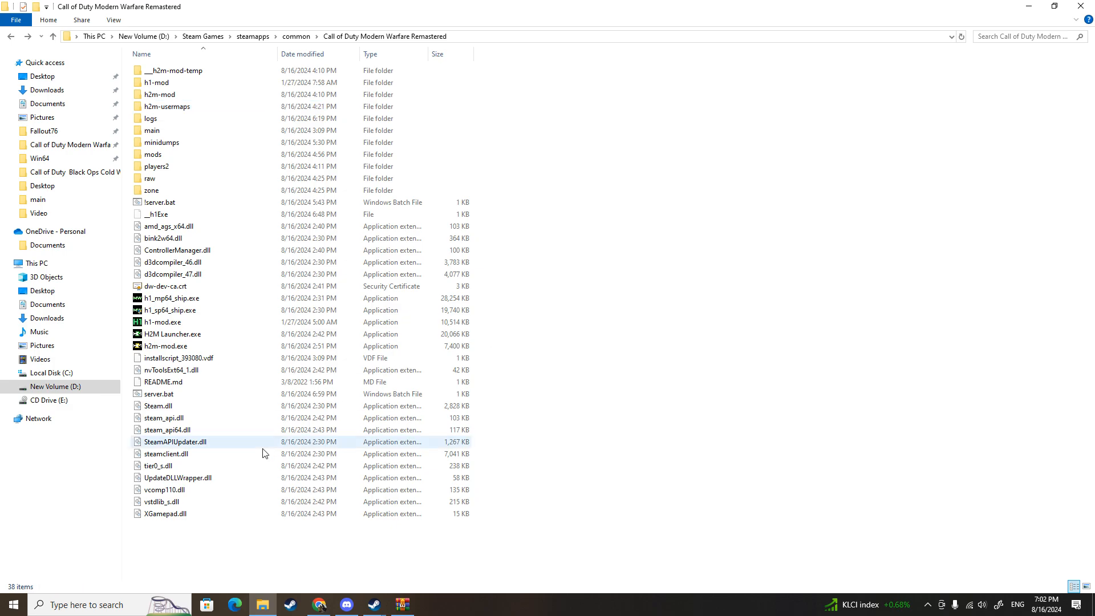
{"action": "left_click", "coordinate": [158, 393]}
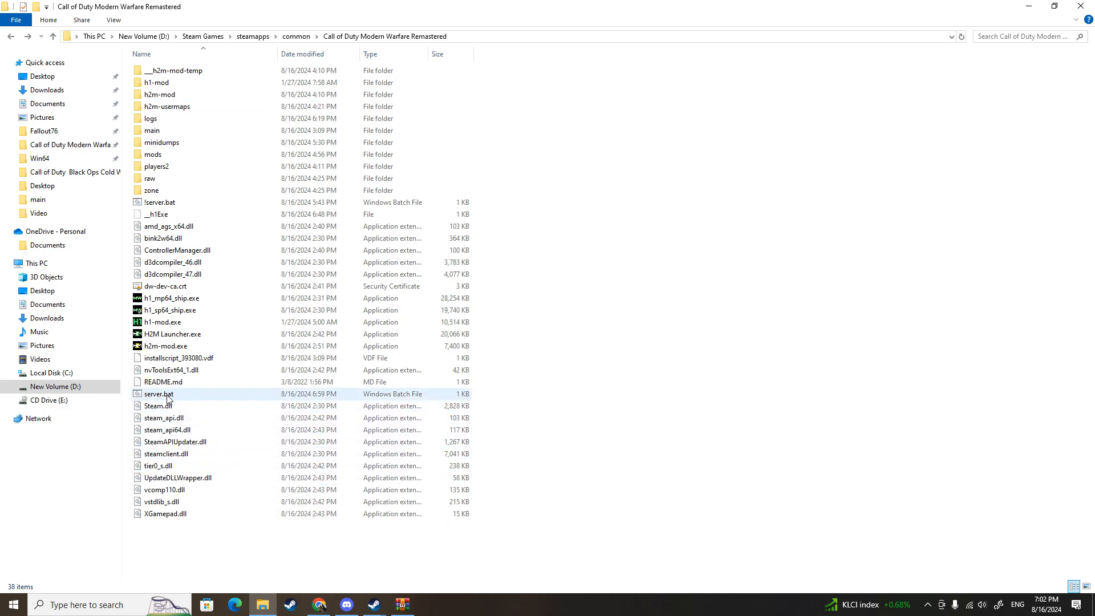
Launch server.bat so the dedicated server starts on mp_terminal, listening on port 27016 UDP.
{"action": "double_click", "coordinate": [158, 393]}
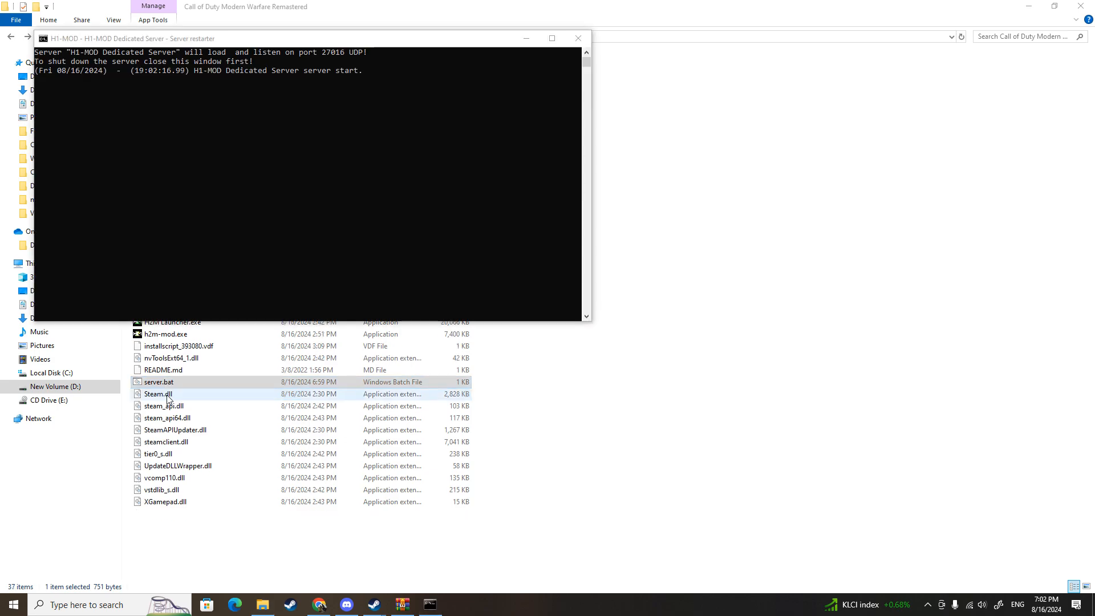
{"action": "left_click", "coordinate": [159, 381]}
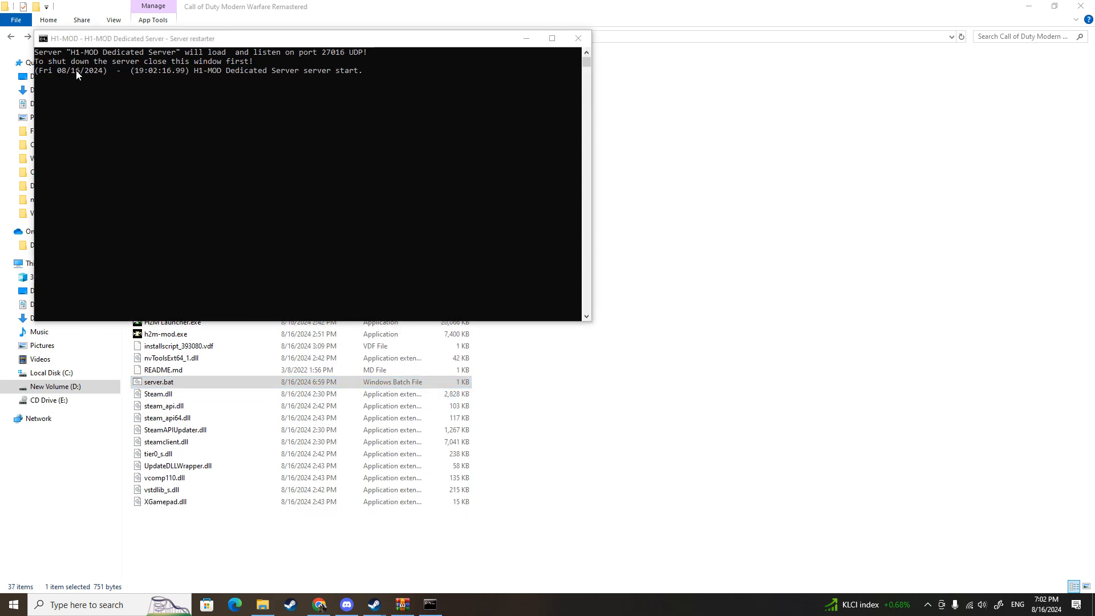
{"action": "mouse_move", "coordinate": [175, 65]}
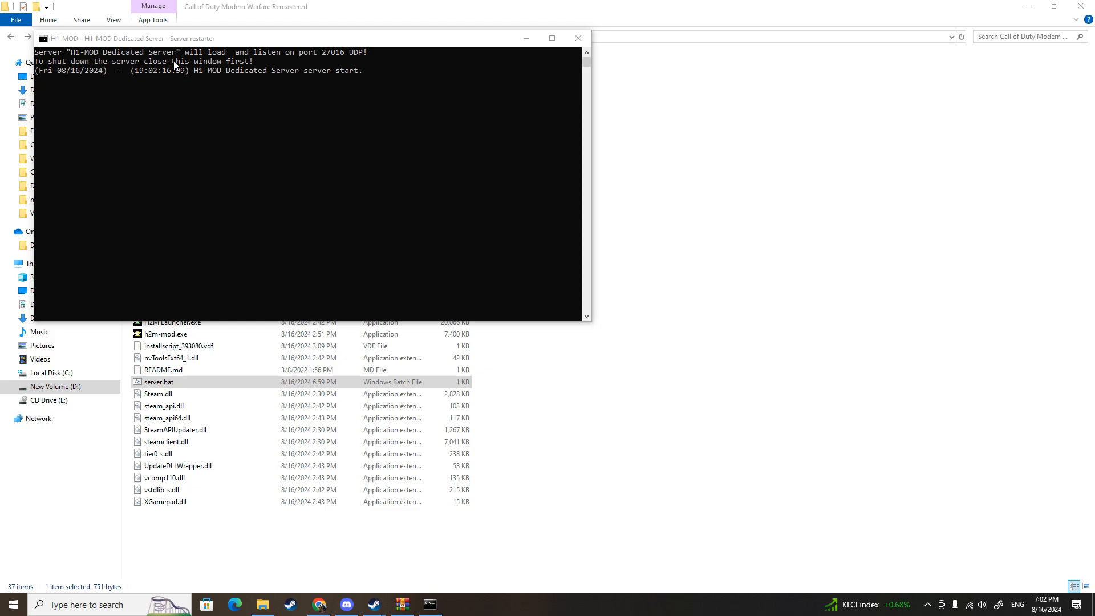
{"action": "mouse_move", "coordinate": [378, 128]}
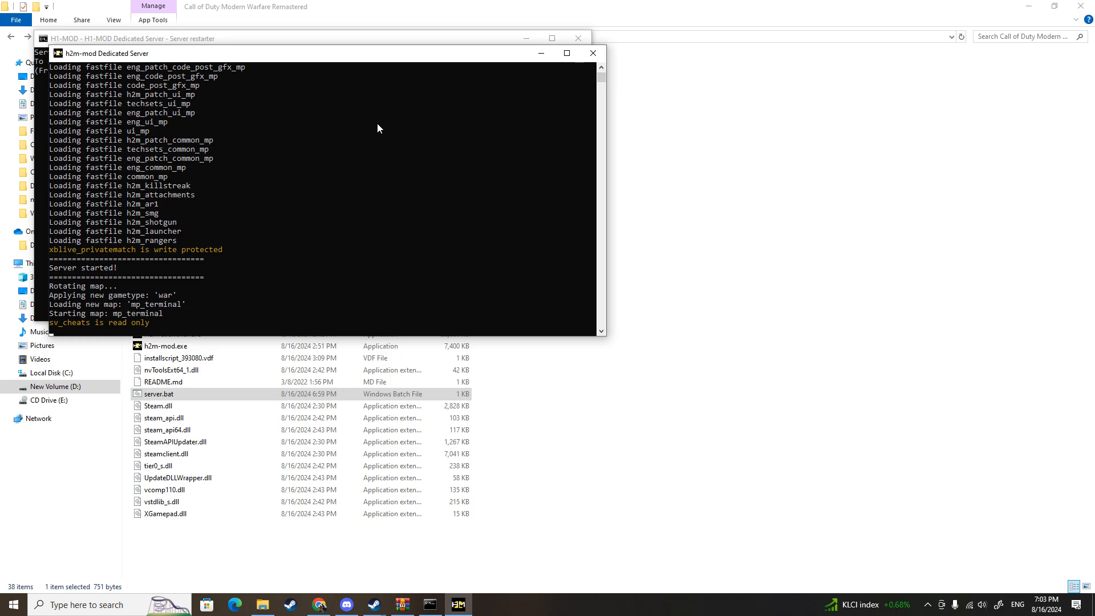
{"action": "mouse_move", "coordinate": [362, 68]}
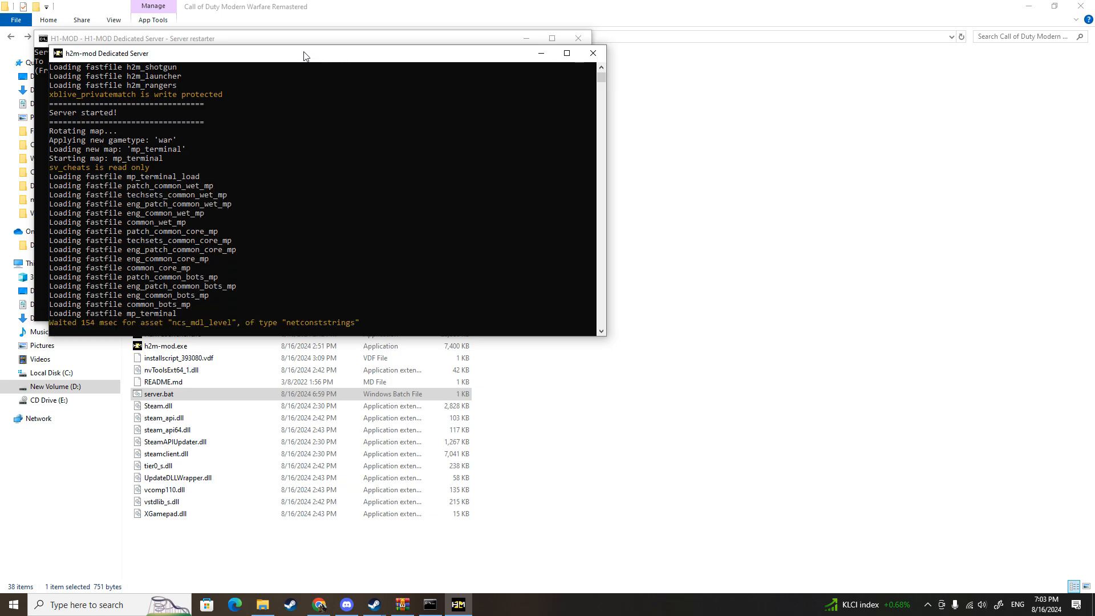
{"action": "mouse_move", "coordinate": [236, 256]}
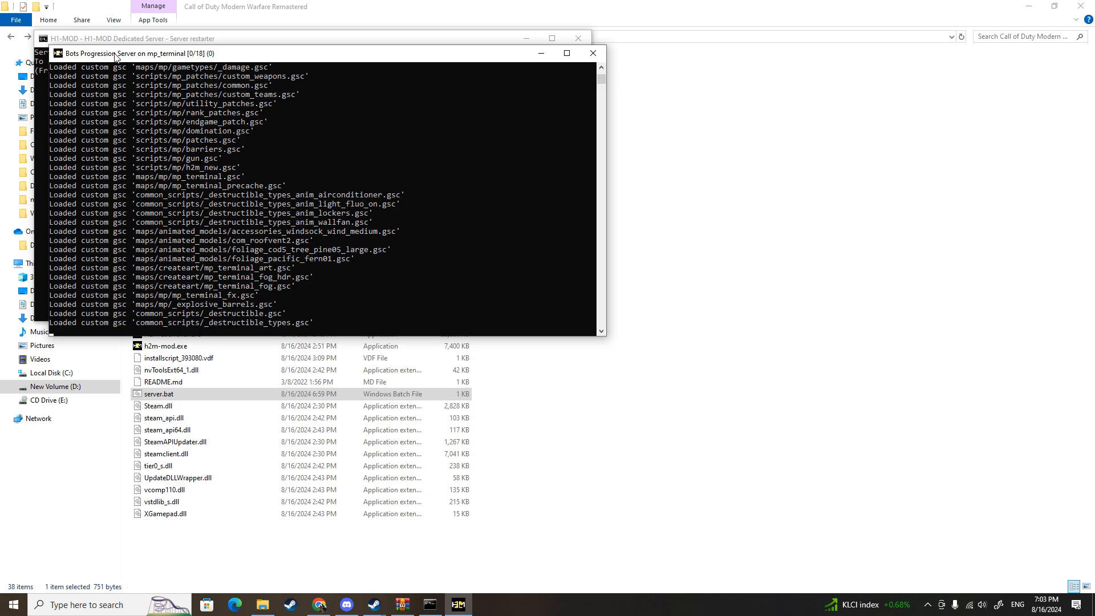
{"action": "mouse_move", "coordinate": [129, 57]}
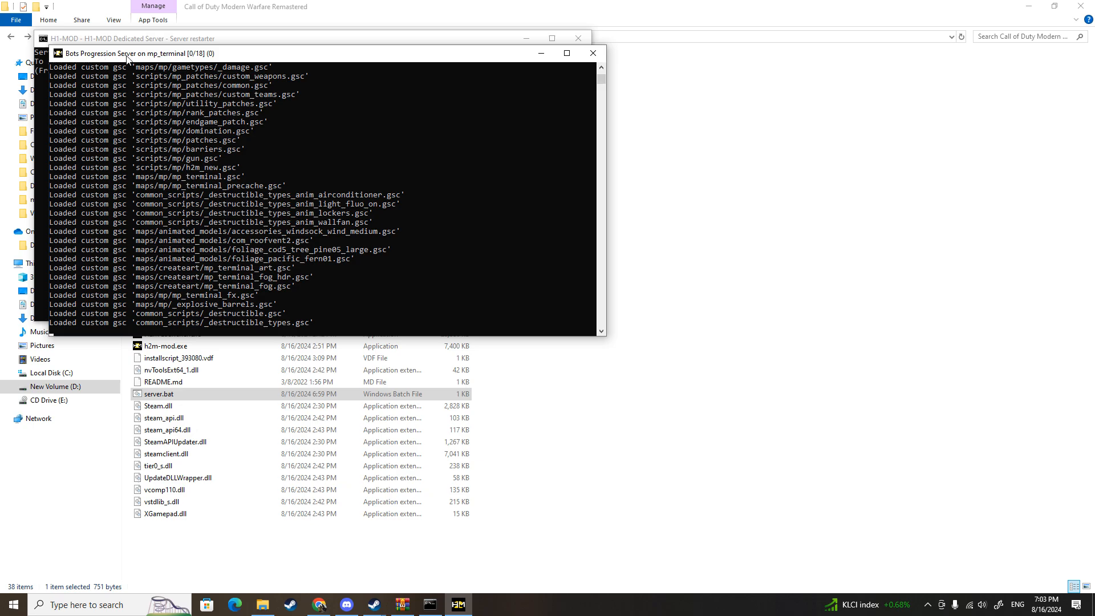
{"action": "mouse_move", "coordinate": [337, 13]}
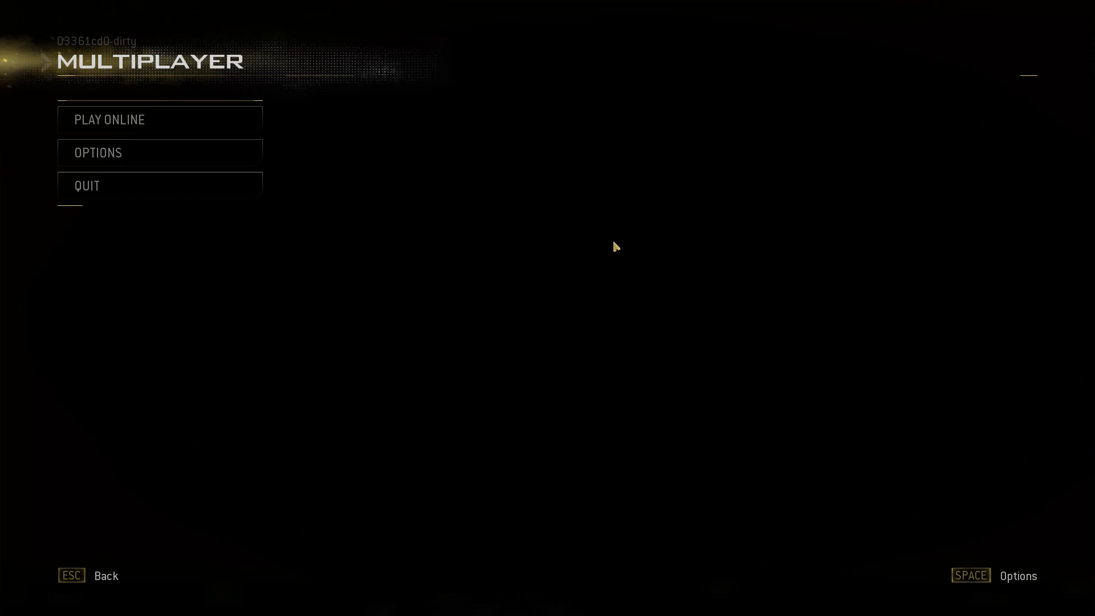
{"action": "mouse_move", "coordinate": [832, 303]}
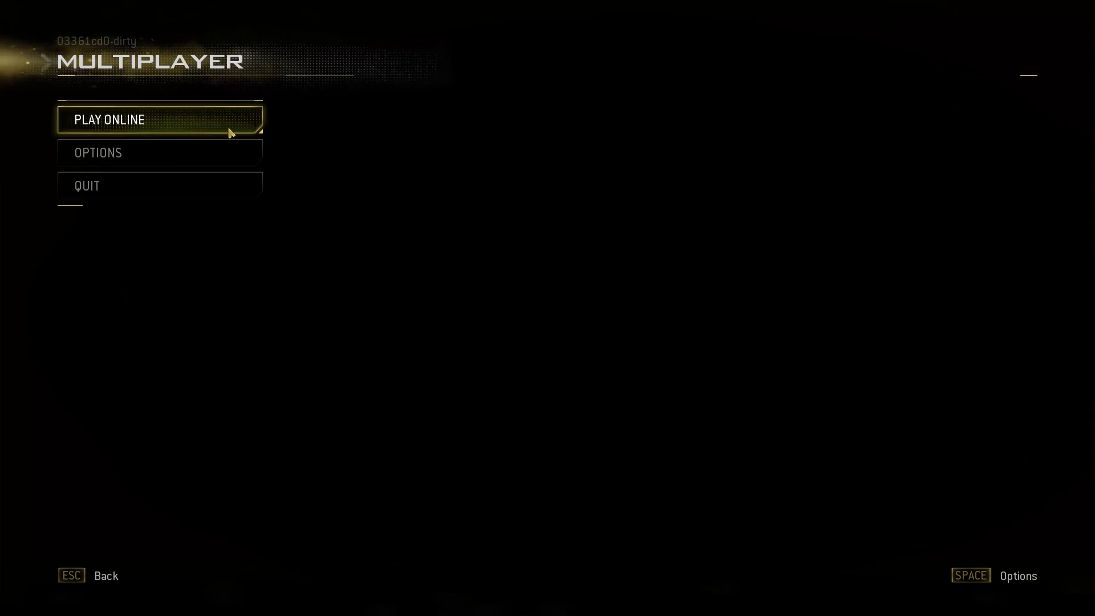
Enter Play Online, landing on the Barracks page with a level 1 Private profile.
{"action": "left_click", "coordinate": [109, 120]}
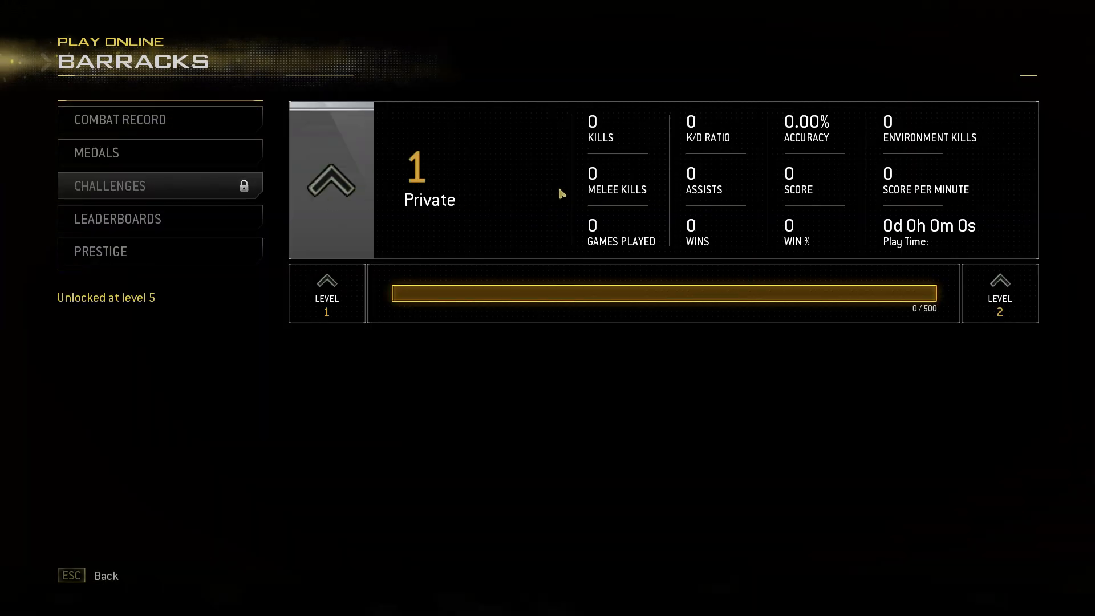
{"action": "mouse_move", "coordinate": [573, 260]}
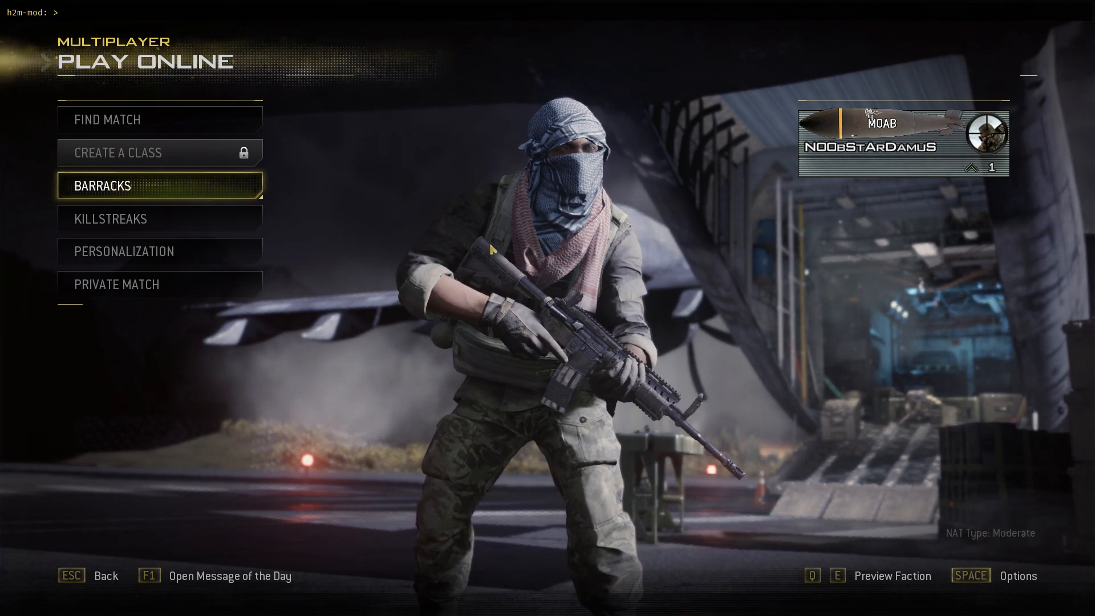
Connect to the local server from the in-game console and reach the Change Loadout screen.
{"action": "type", "text": "connect"}
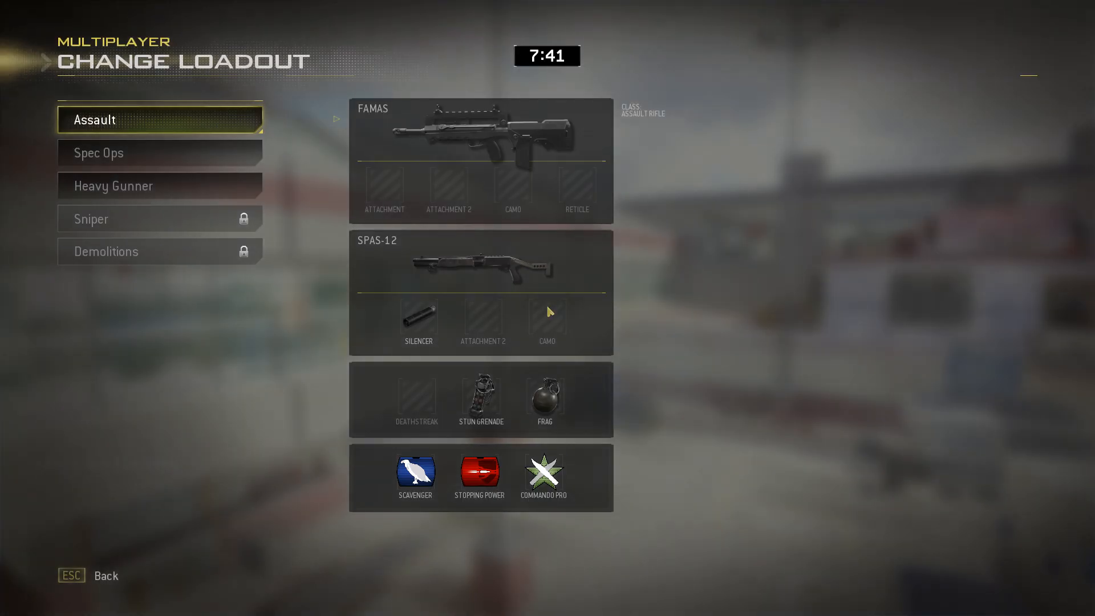
Spawn with the Assault FAMAS loadout, then try spawnBot in the in-game console.
{"action": "left_click", "coordinate": [160, 152]}
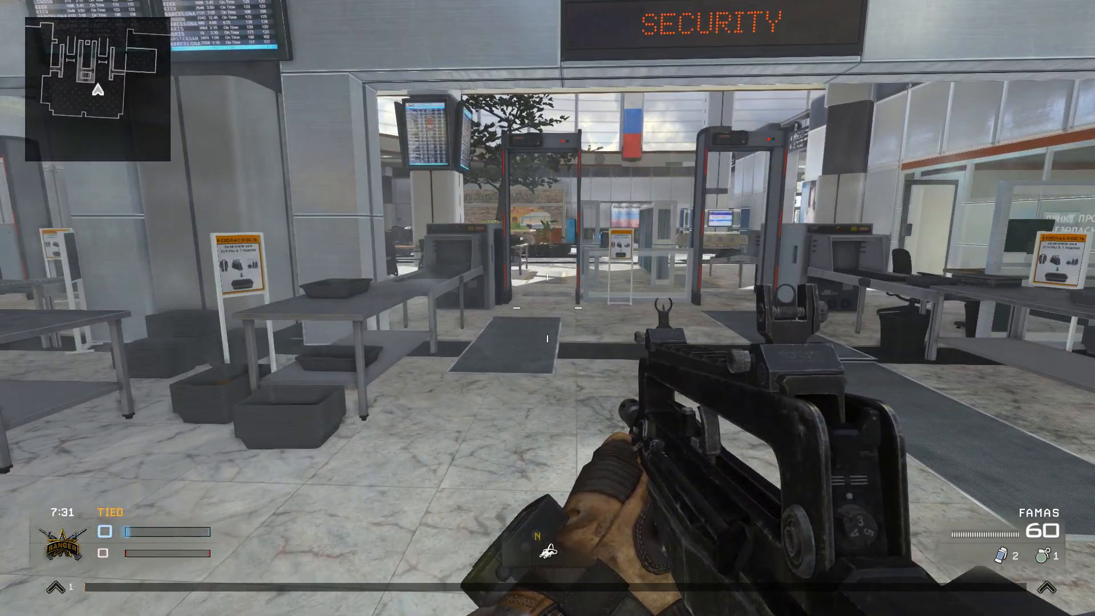
{"action": "key", "text": "Tab"}
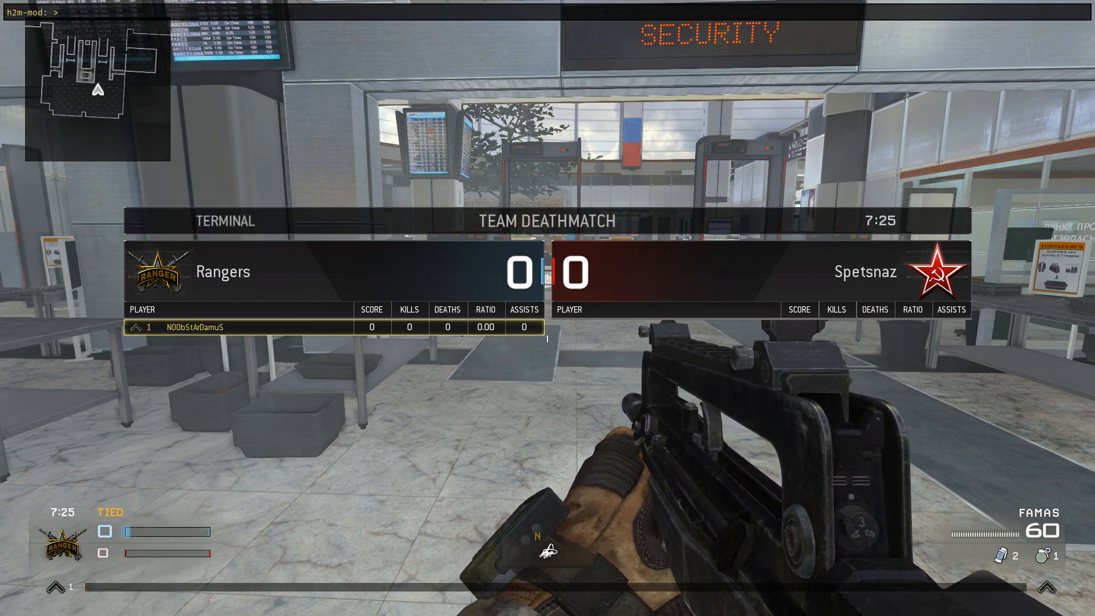
{"action": "type", "text": "s"}
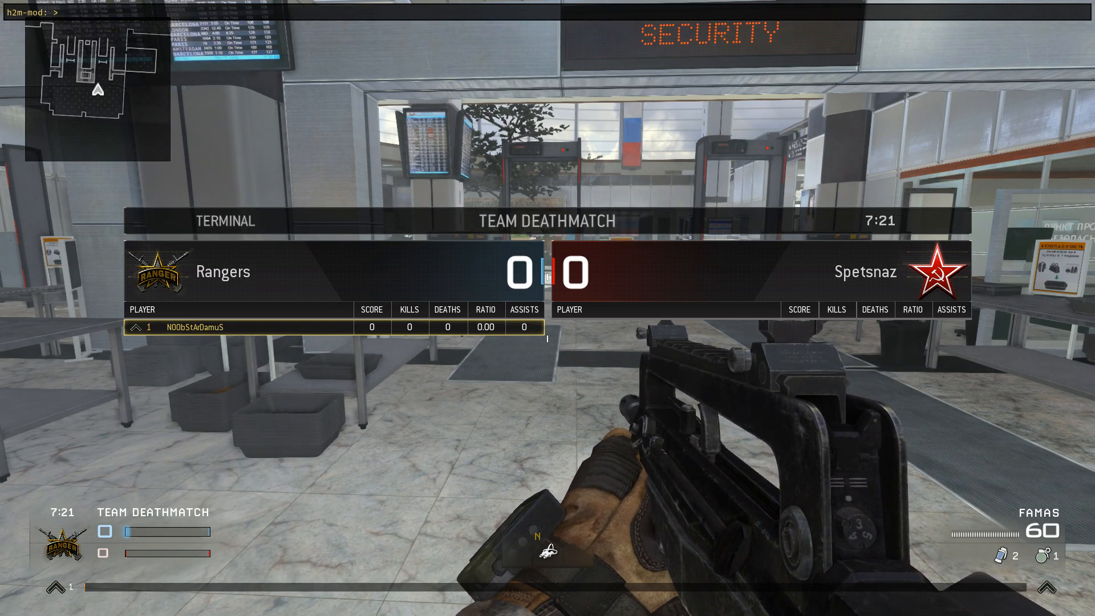
{"action": "type", "text": "spawnBot"}
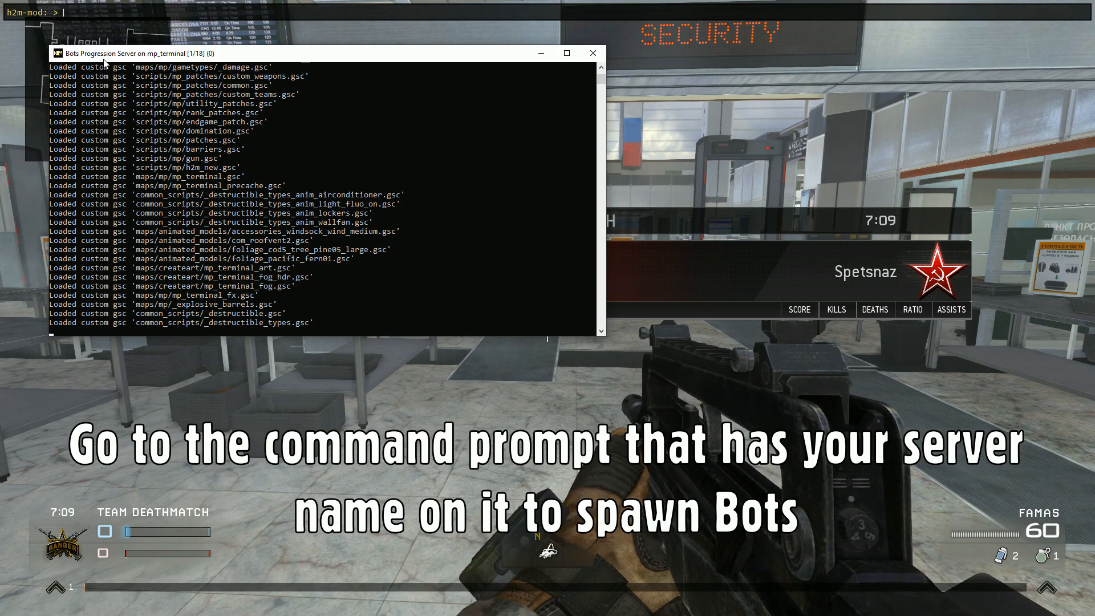
Enter spawnbot in the dedicated server console to add bots to the match.
{"action": "type", "text": "s"}
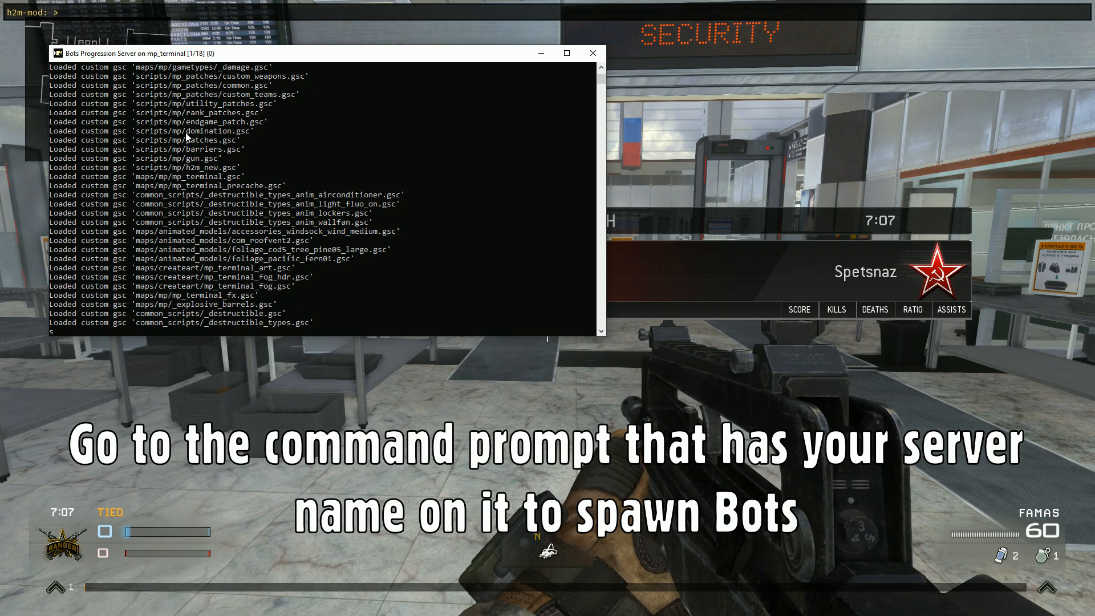
{"action": "type", "text": "spawnbot"}
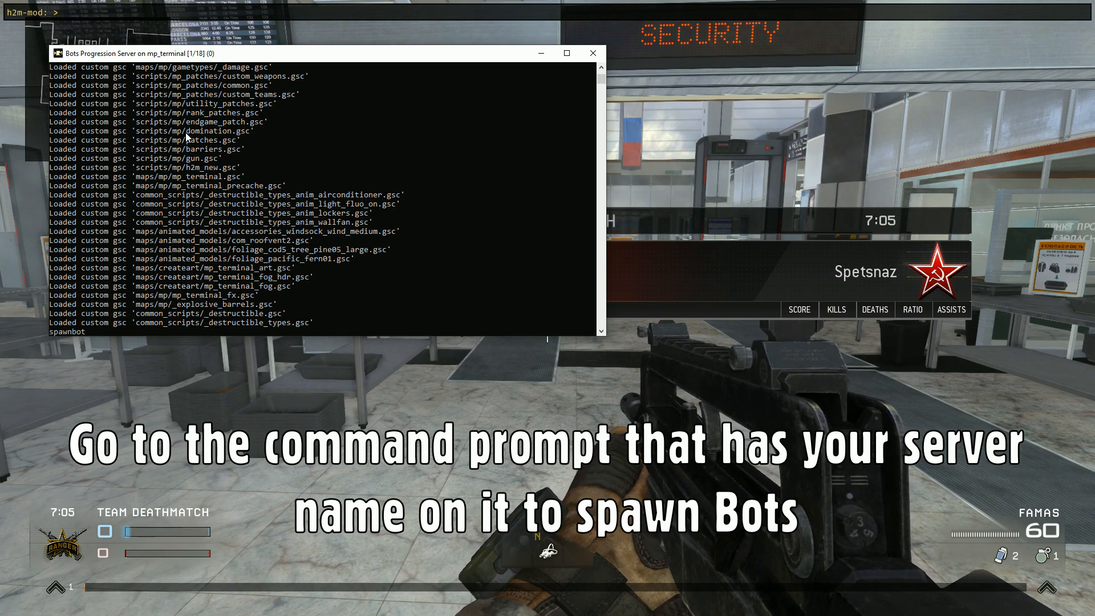
{"action": "type", "text": "spawnbot"}
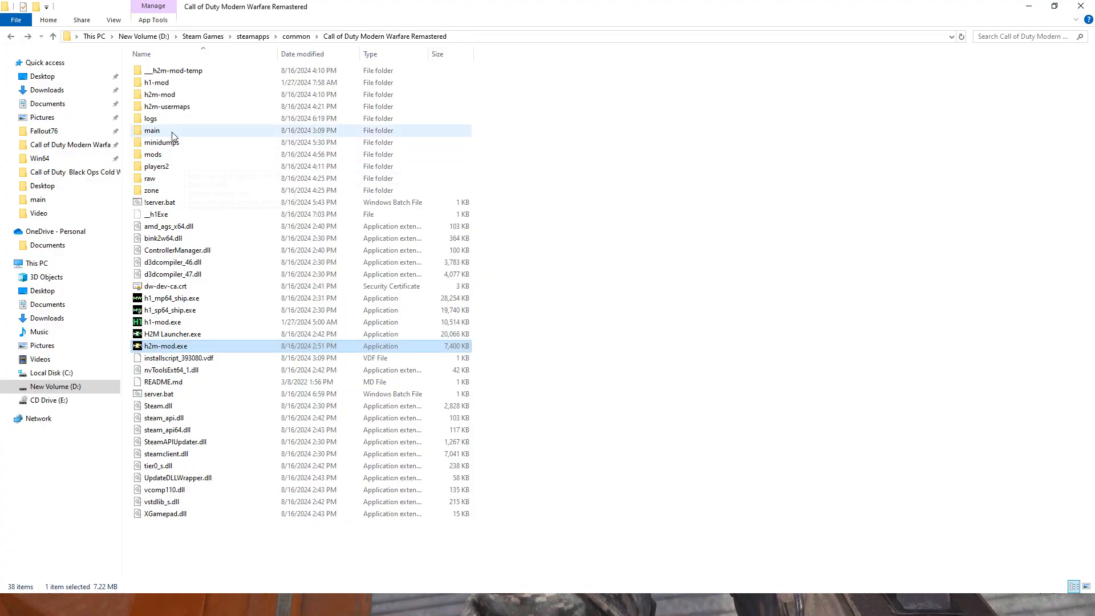
Open the main folder, then fill the match to 18/18 with repeated spawnbot commands.
{"action": "double_click", "coordinate": [152, 130]}
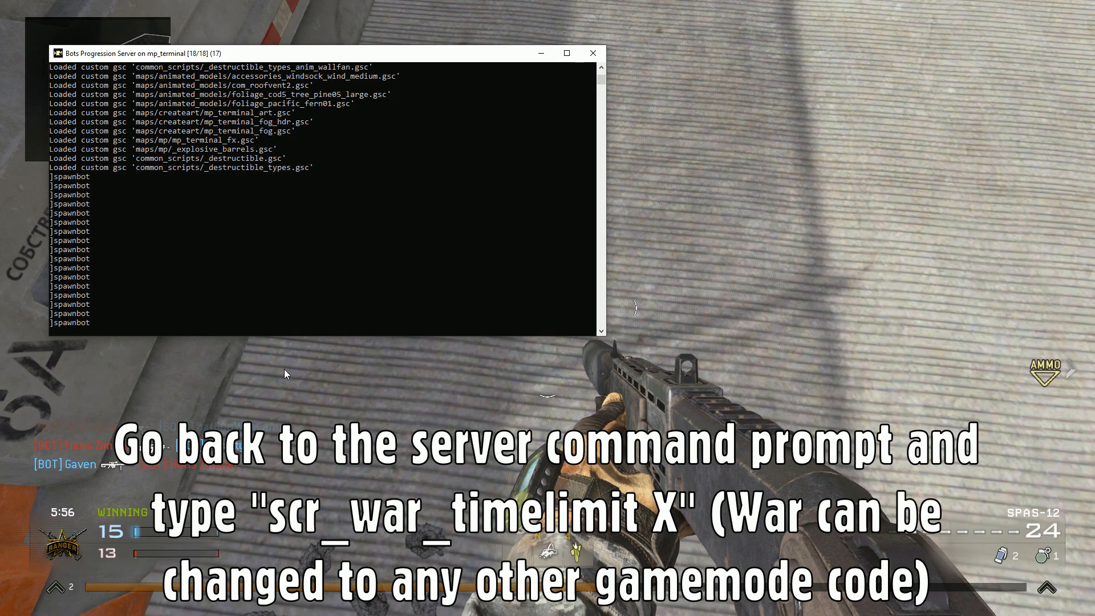
Set scr_war_timelimit 1000 in the server console so the match clock reads about 995 minutes.
{"action": "type", "text": "scr_war_timelimit"}
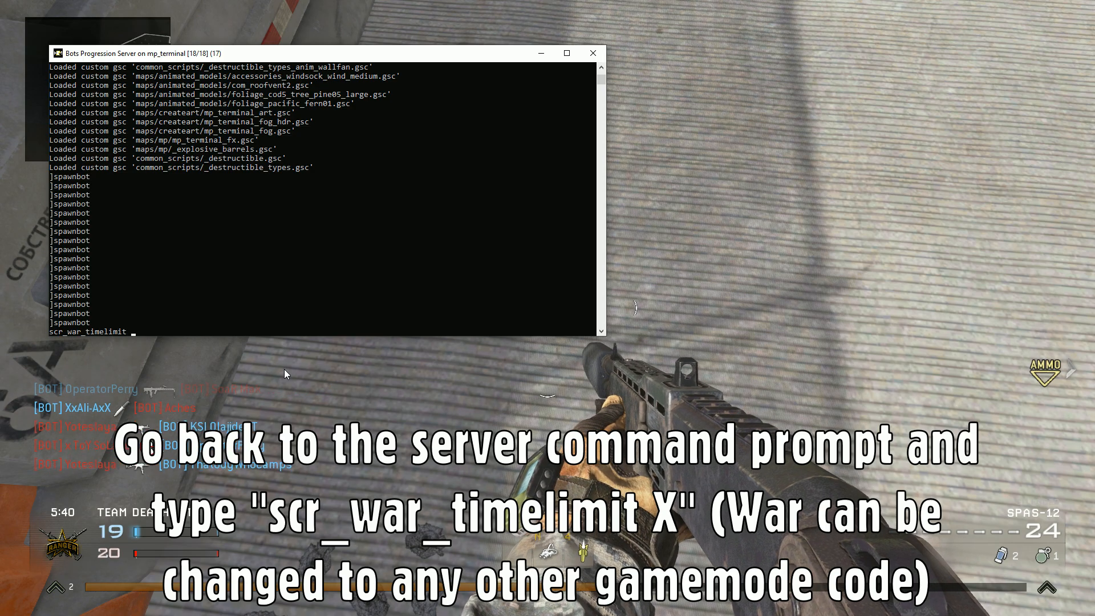
{"action": "type", "text": "1000"}
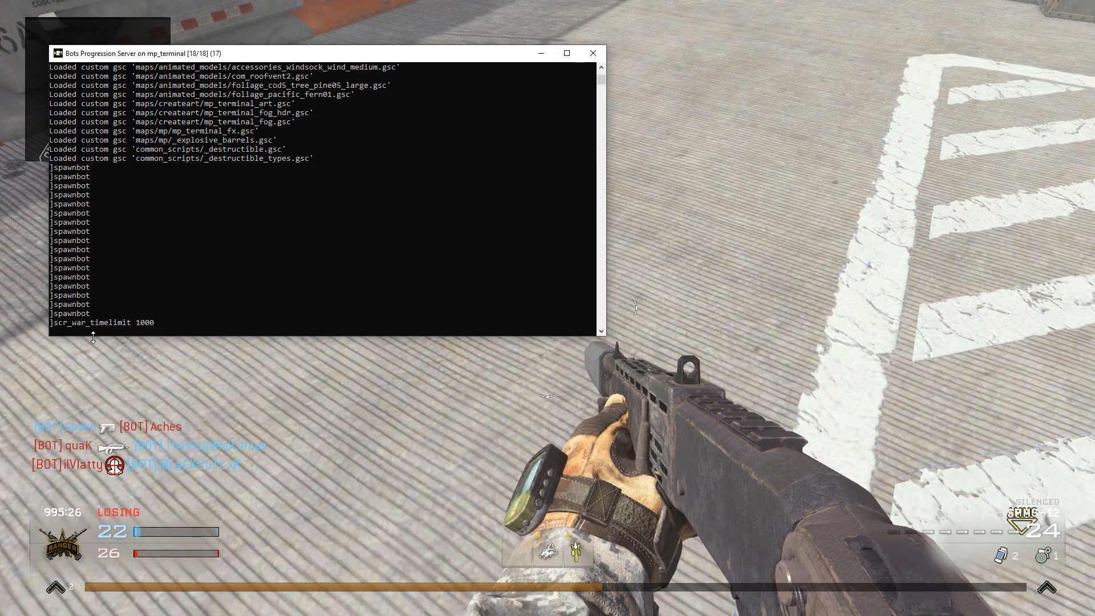
Set scr_war_scorelimit 30 in the server console, ending the match in a Spetsnaz victory.
{"action": "type", "text": "scr_war_timelimit 1000"}
{"action": "type", "text": "scr_war_scorelimit 30"}
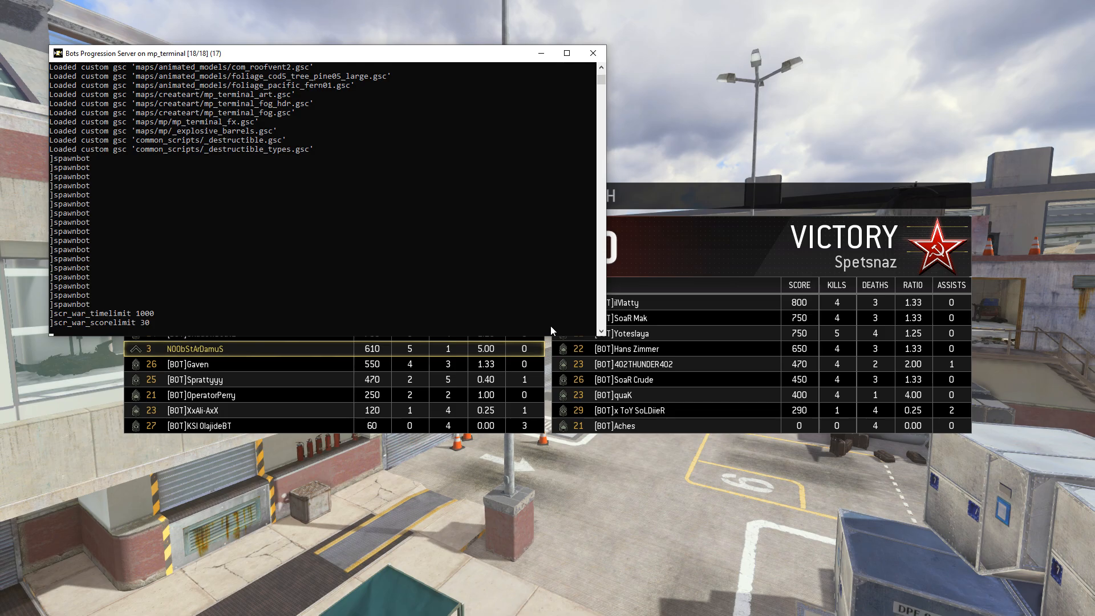
Review server.cfg in WordPad down to its Team Deathmatch gametype settings.
{"action": "key", "text": "alt+tab"}
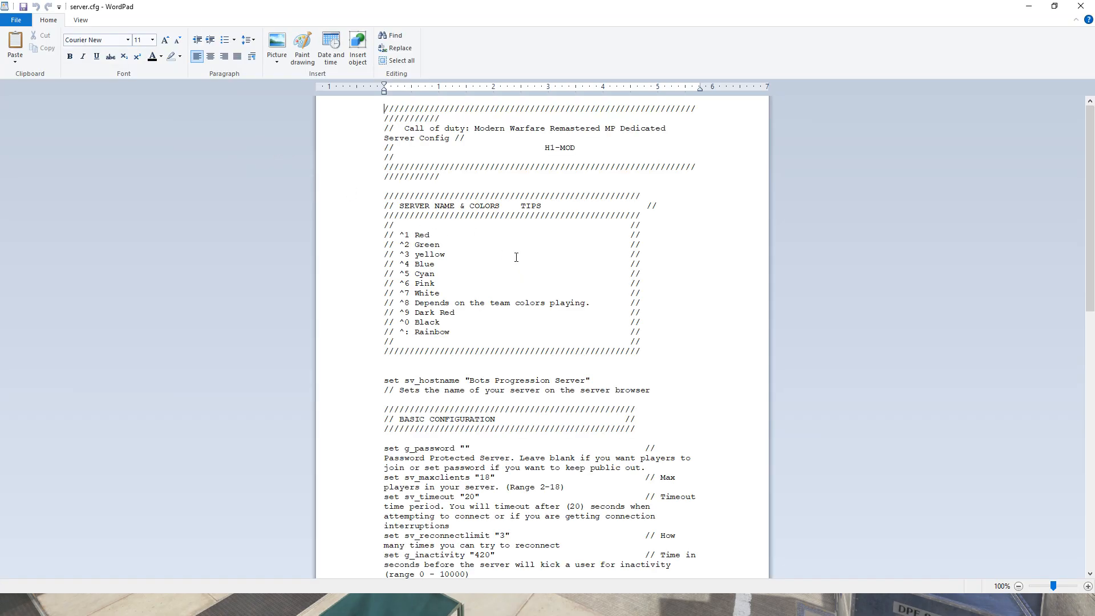
{"action": "scroll", "scroll_direction": "down", "scroll_amount": 3}
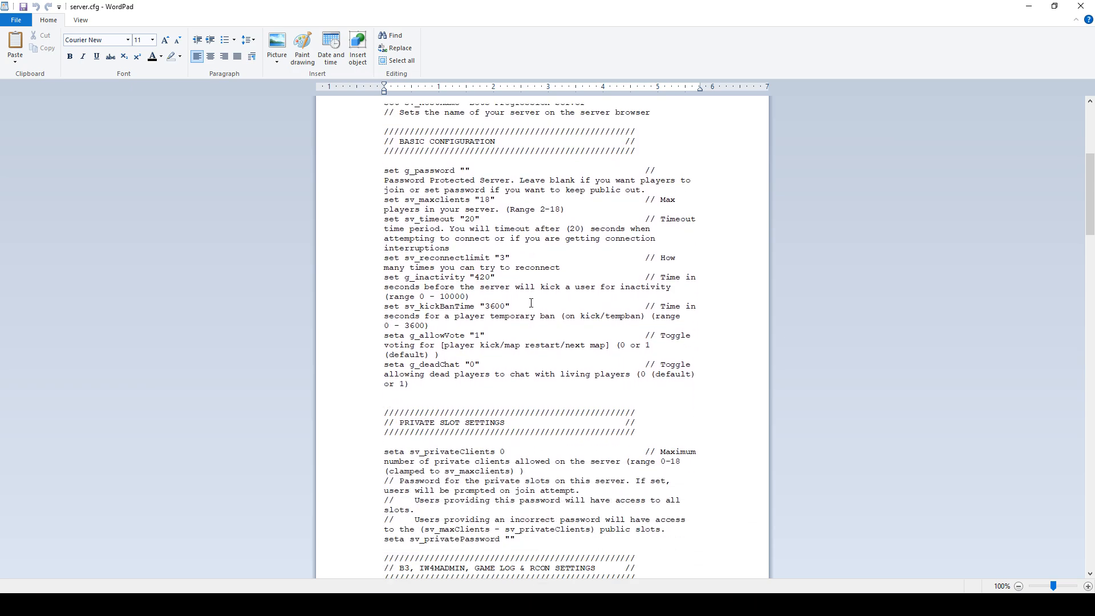
{"action": "scroll", "scroll_direction": "down", "scroll_amount": 3}
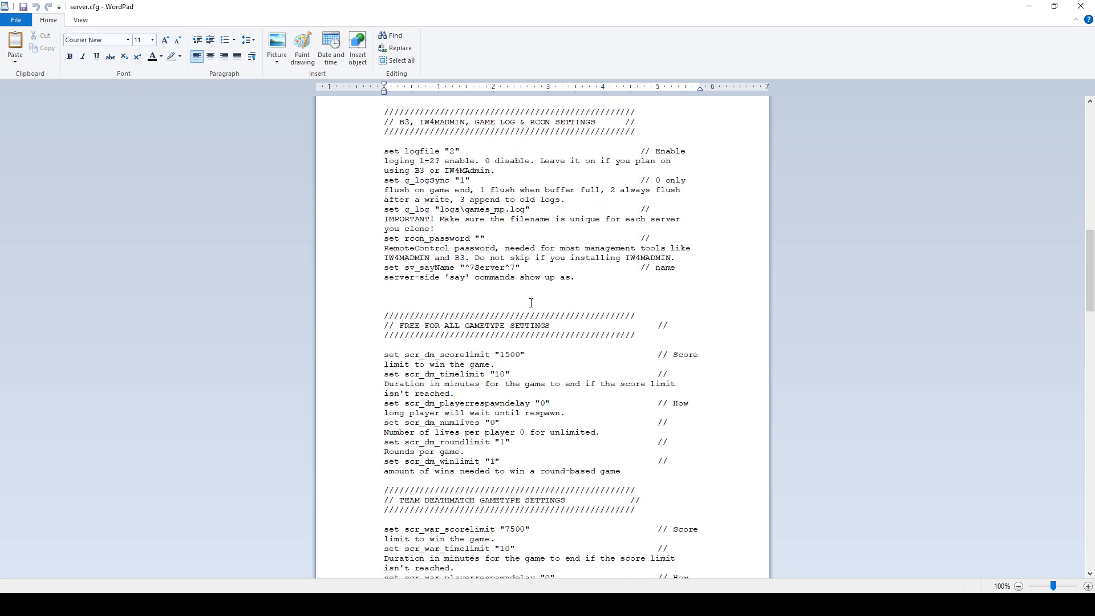
{"action": "scroll", "scroll_direction": "down", "scroll_amount": 3}
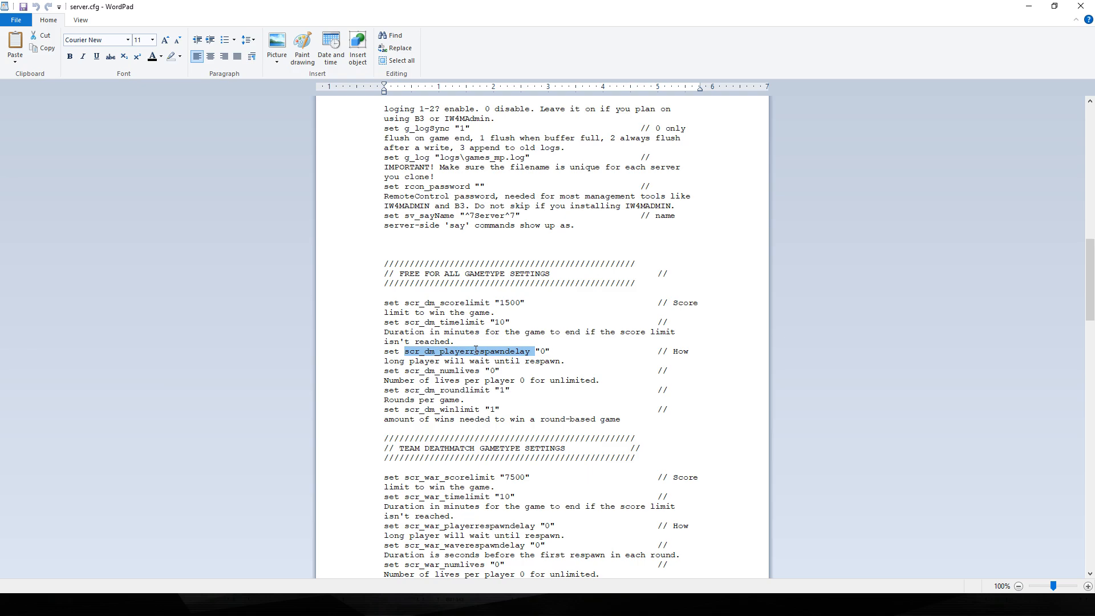
{"action": "mouse_move", "coordinate": [458, 380]}
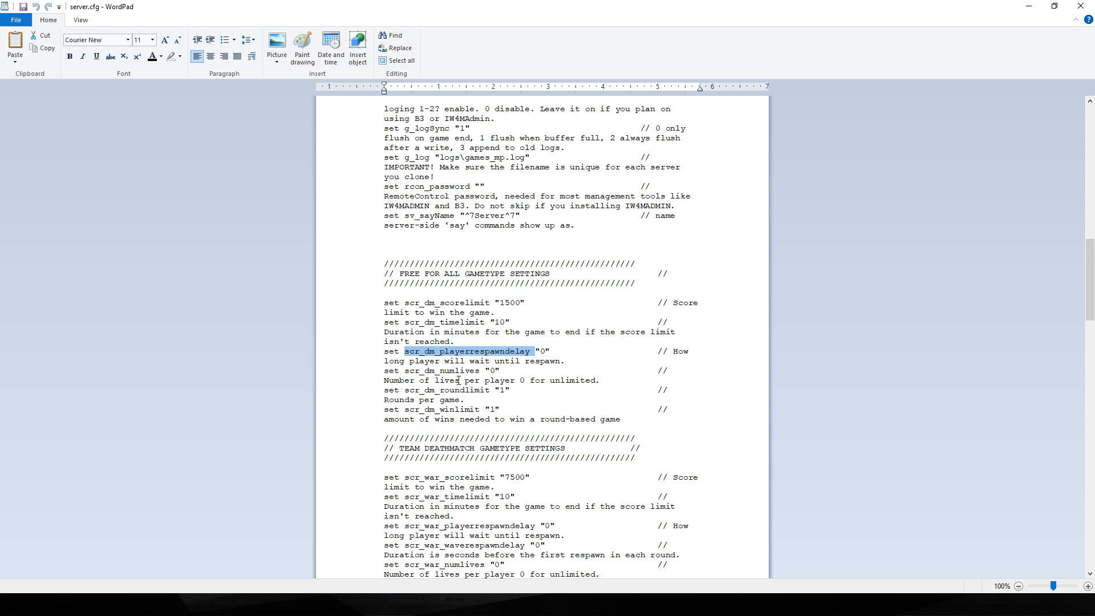
{"action": "scroll", "scroll_direction": "down", "scroll_amount": 3}
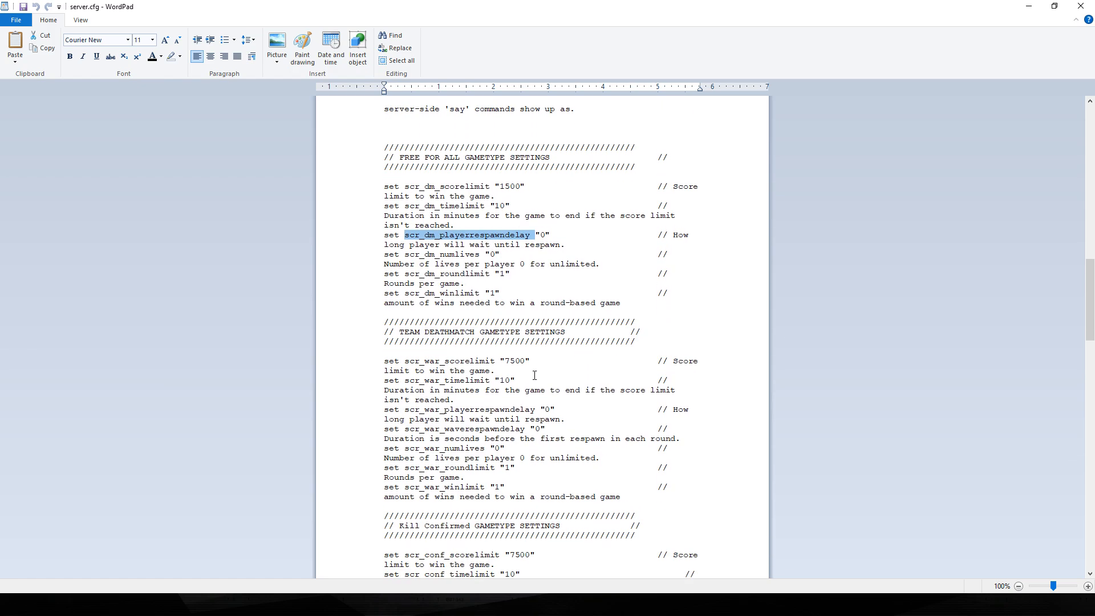
{"action": "scroll", "scroll_direction": "down", "scroll_amount": 3}
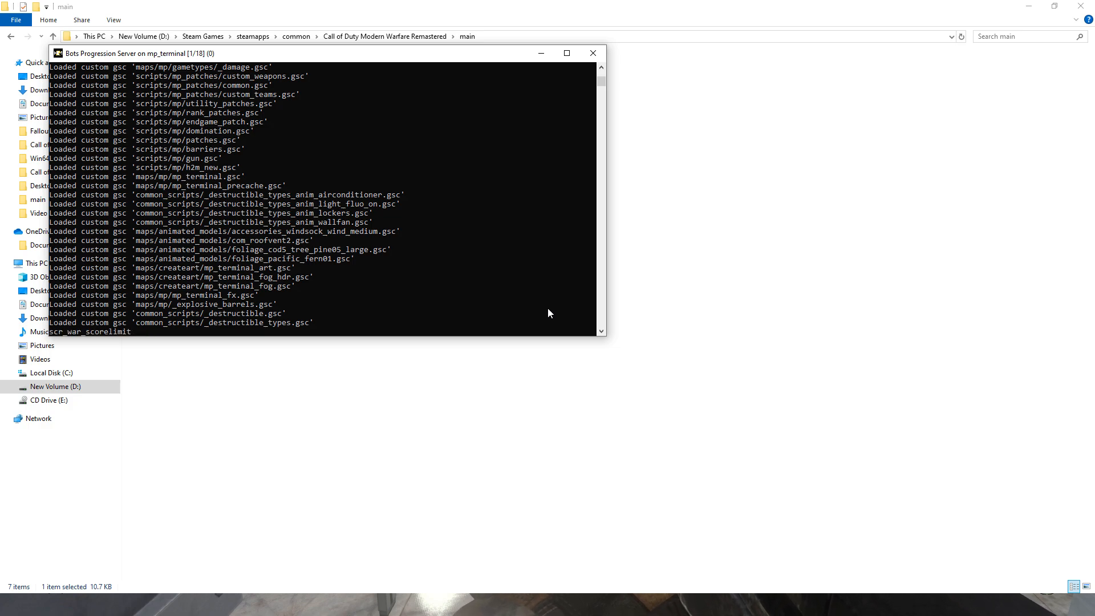
Set scr_war_scorelimit 2 and respawn bots into the fresh Terminal match.
{"action": "type", "text": "2"}
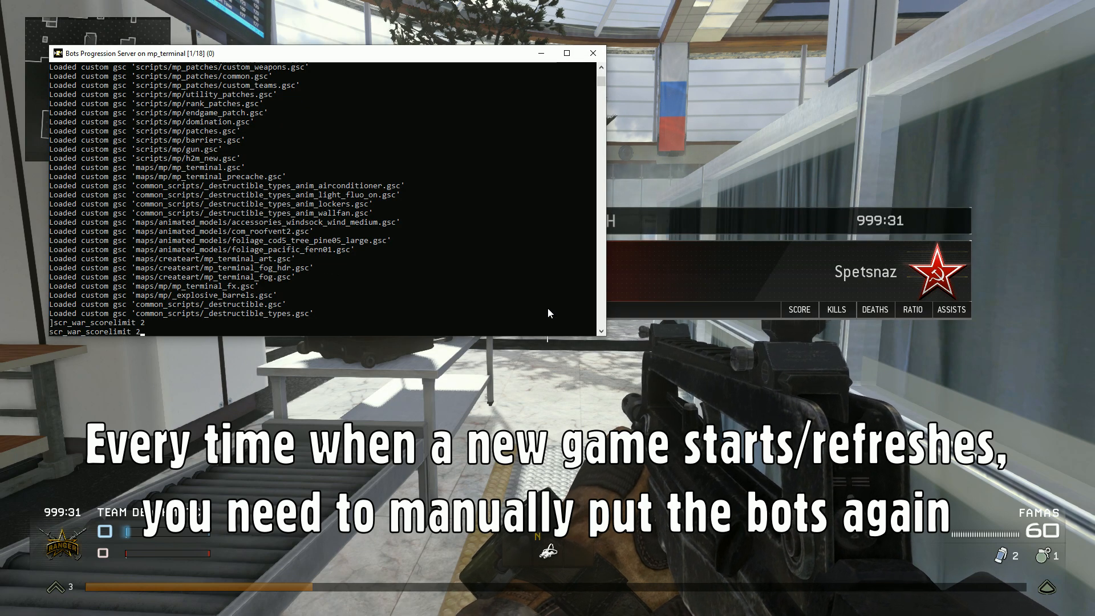
{"action": "type", "text": "spawnbot"}
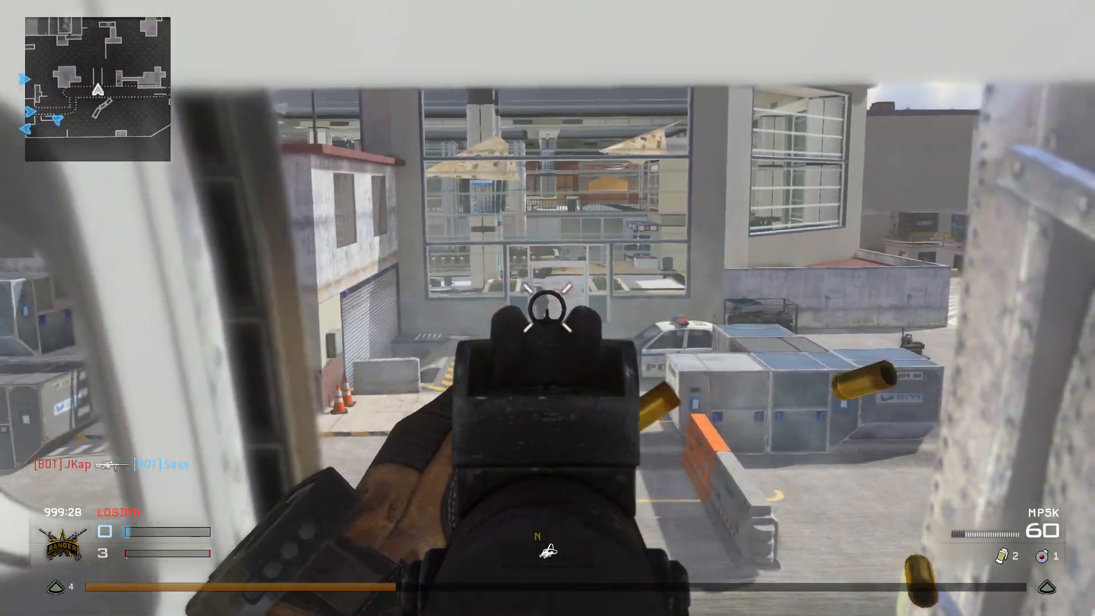
Shoot the bots on Terminal to pull ahead 26–18 and earn promotion to rank 5.
{"action": "left_click", "coordinate": [547, 301]}
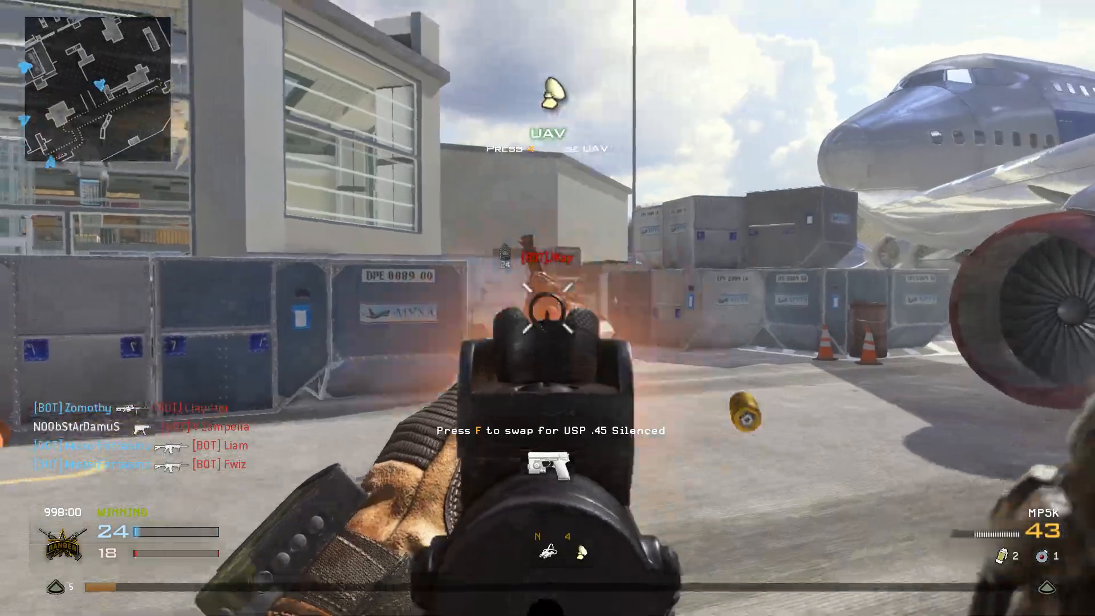
{"action": "left_click", "coordinate": [547, 308]}
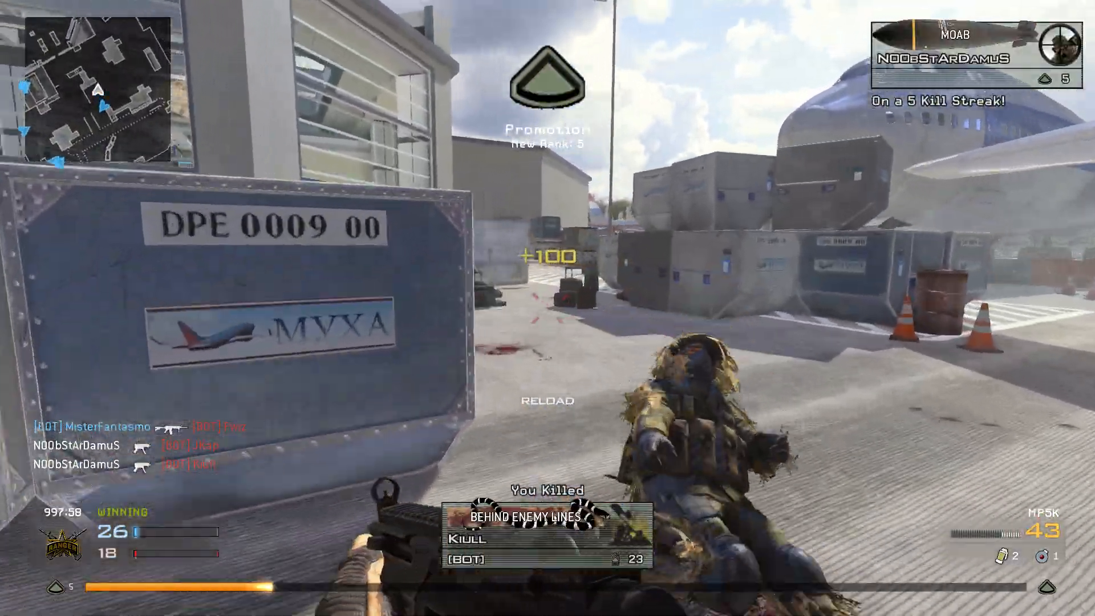